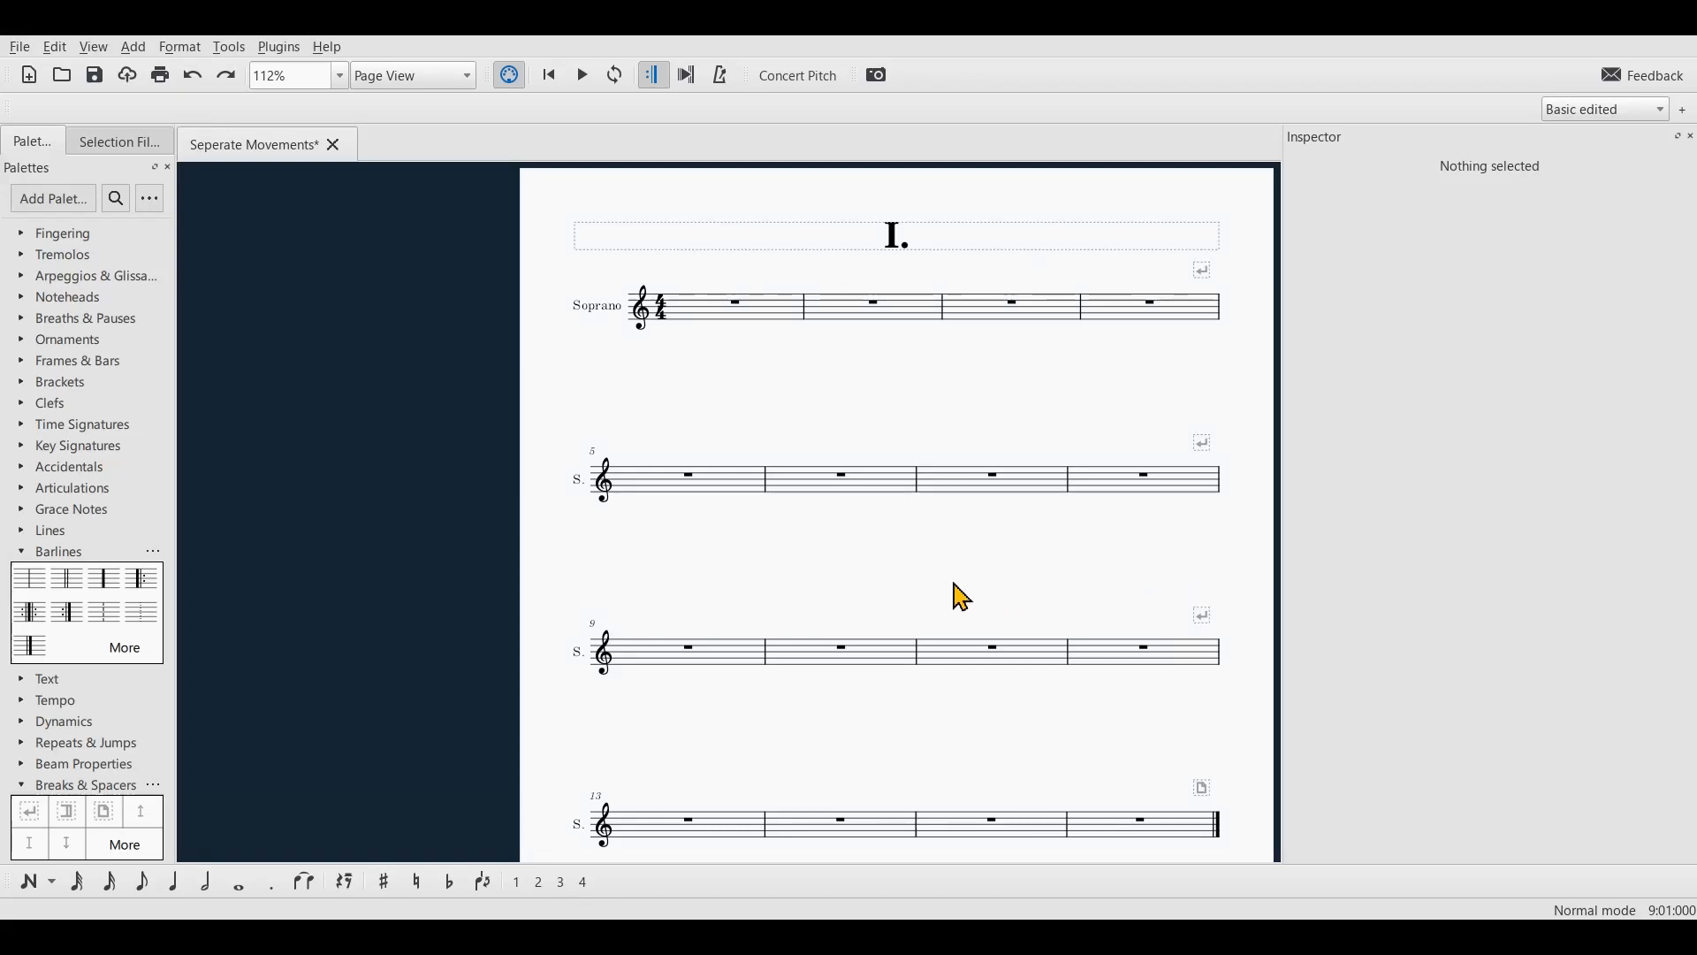
mouse_move(861, 556)
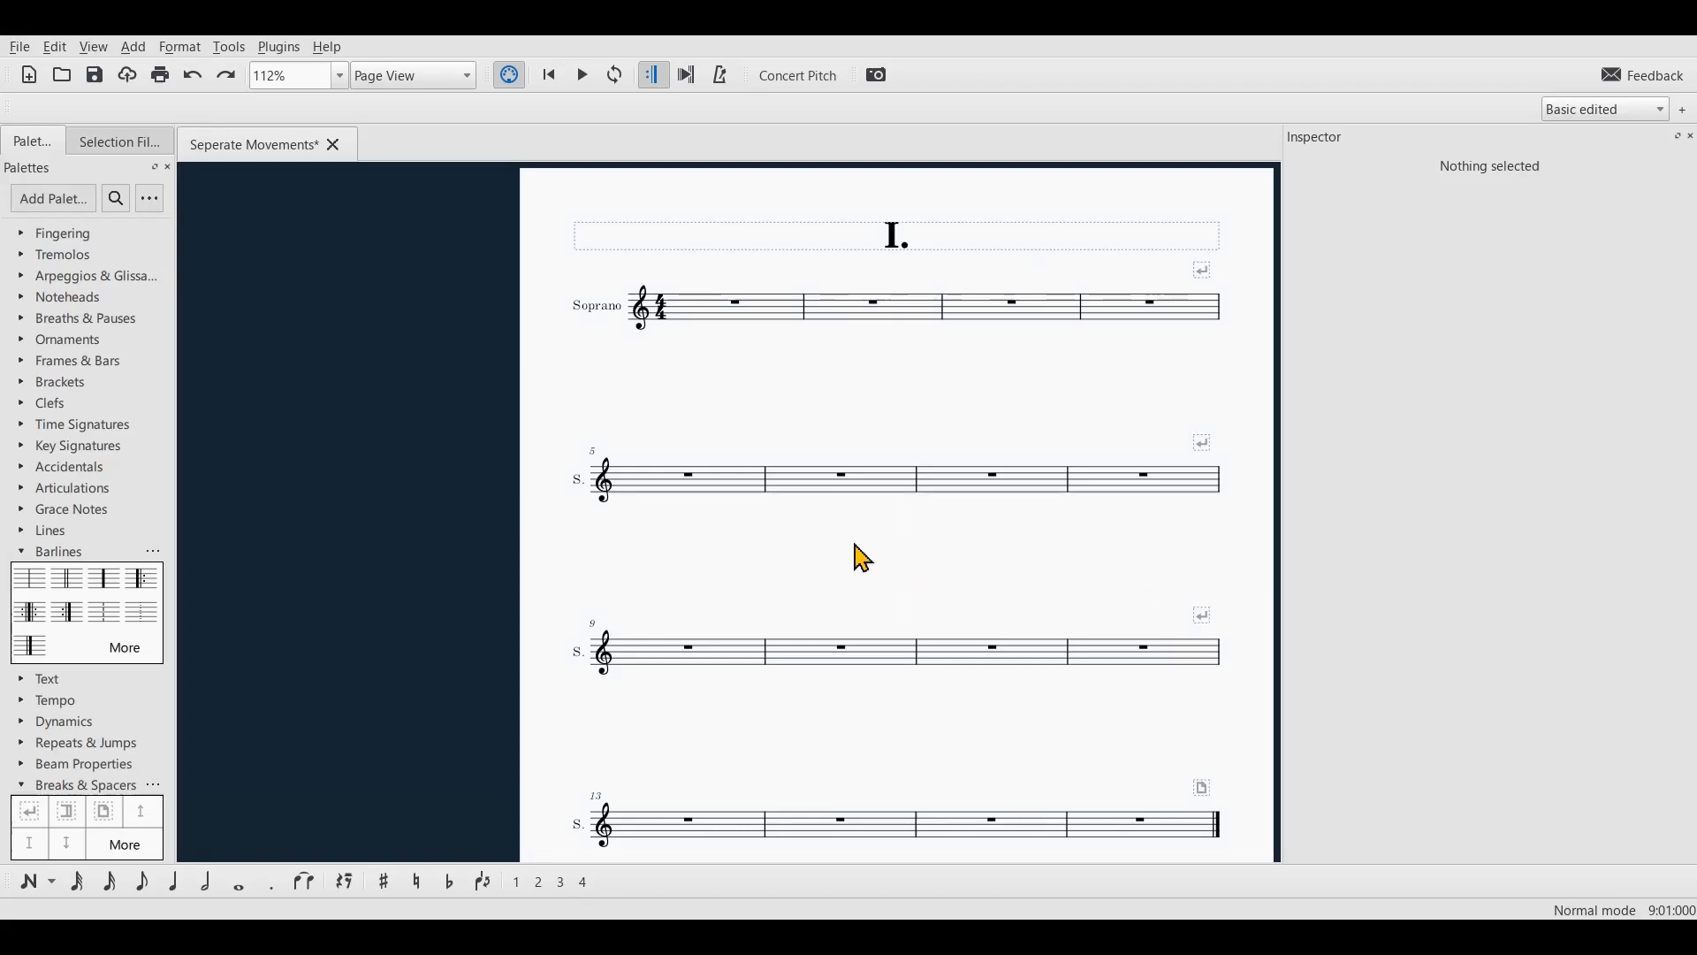
mouse_move(305, 769)
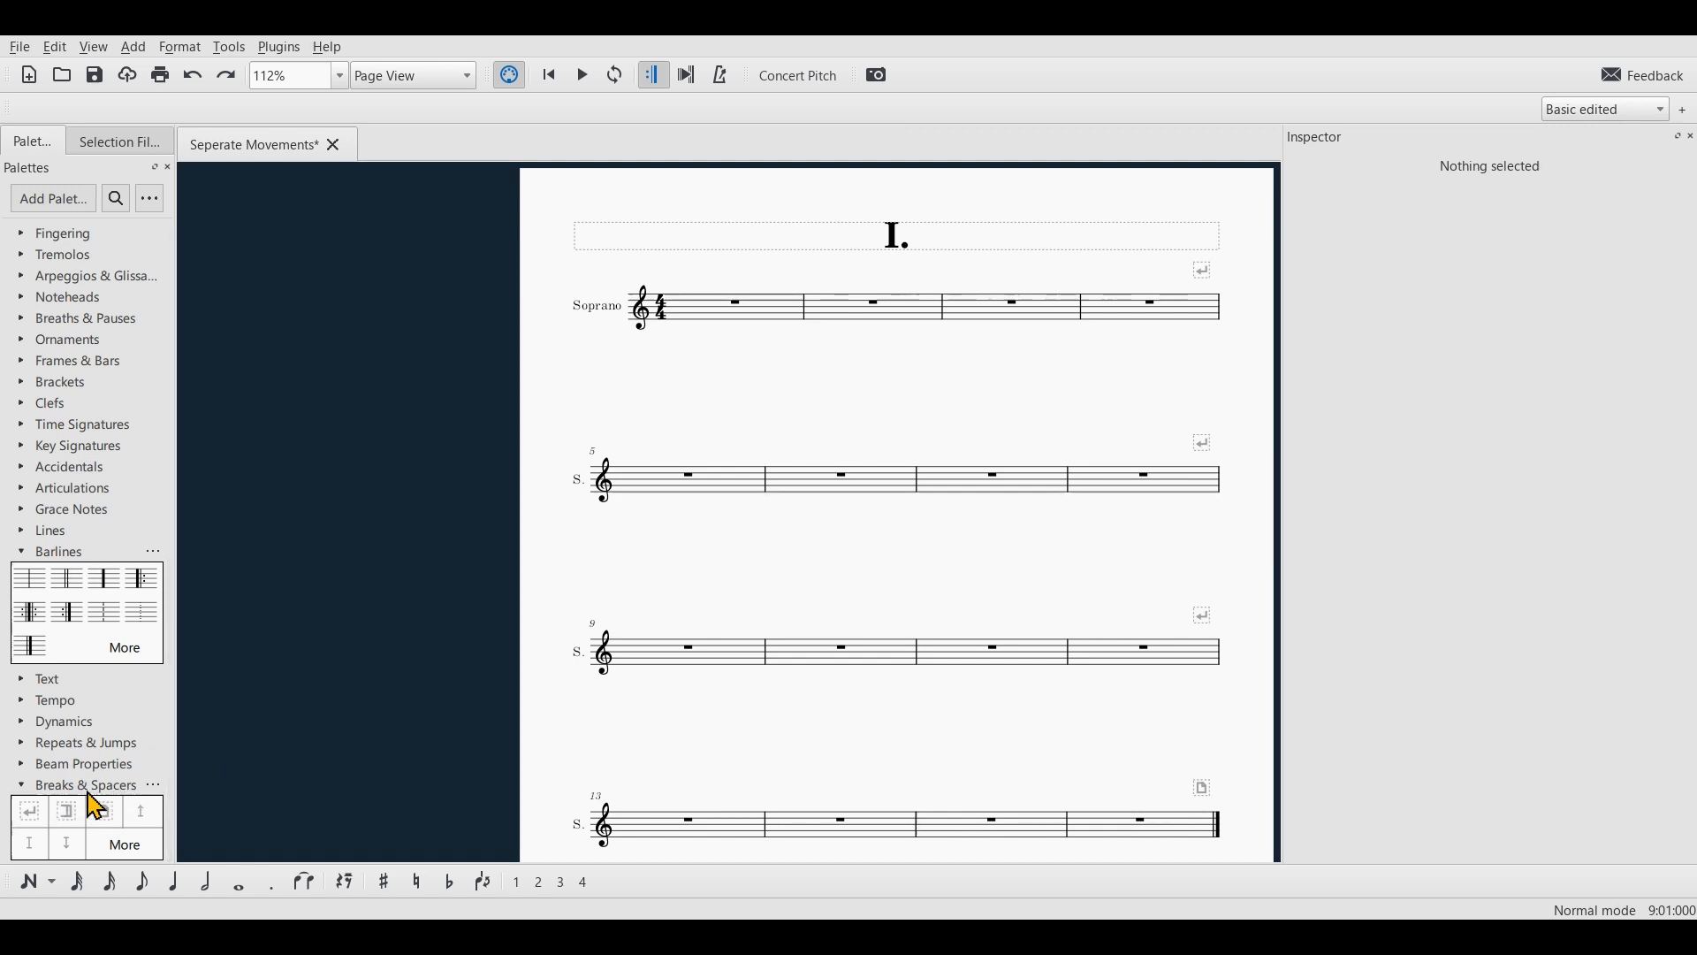
mouse_move(65, 813)
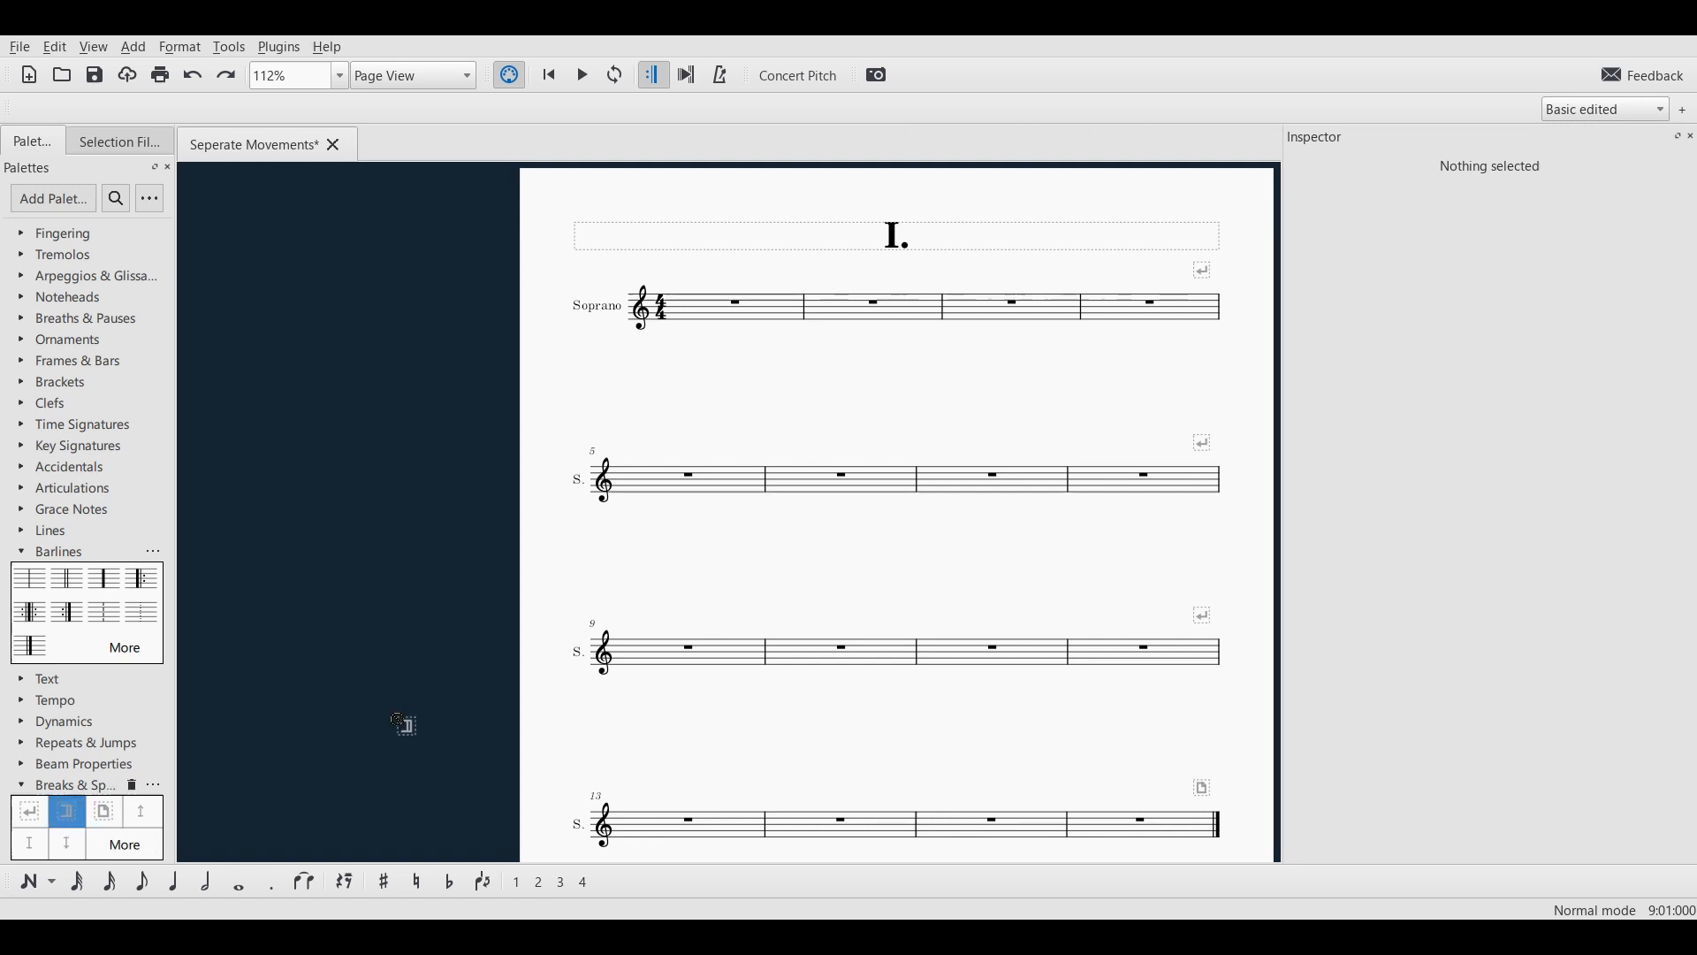
Place a section break at the end of bar 8 so numbering restarts afterward.
click(1142, 477)
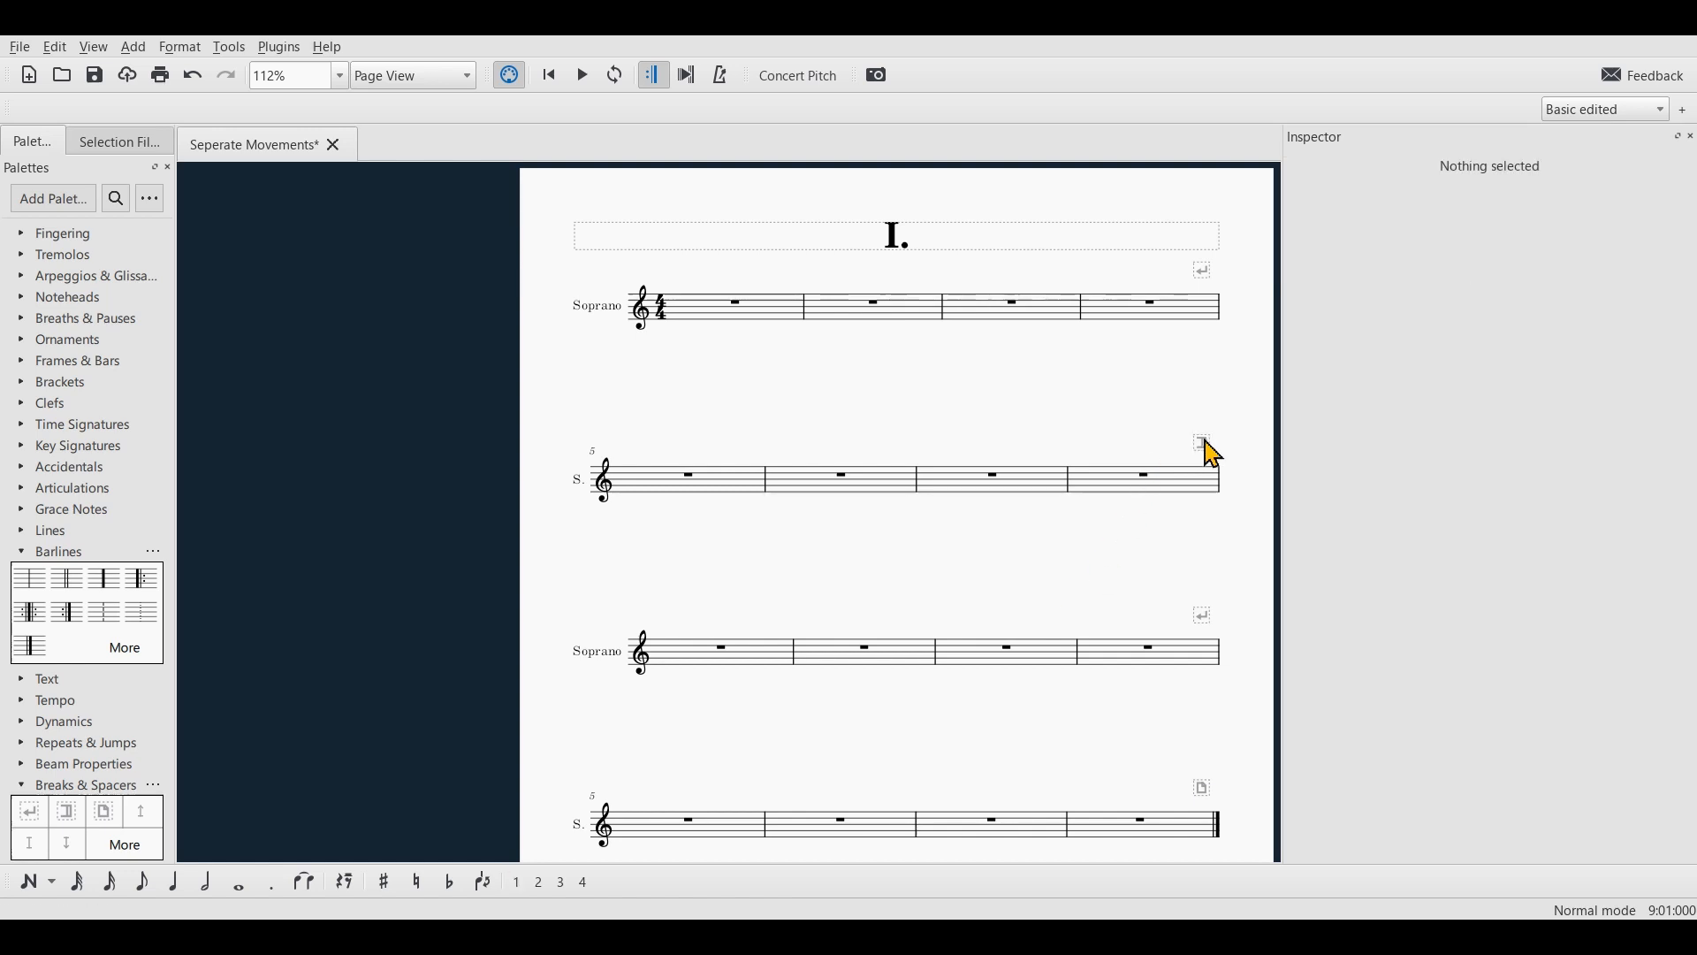
click(1202, 442)
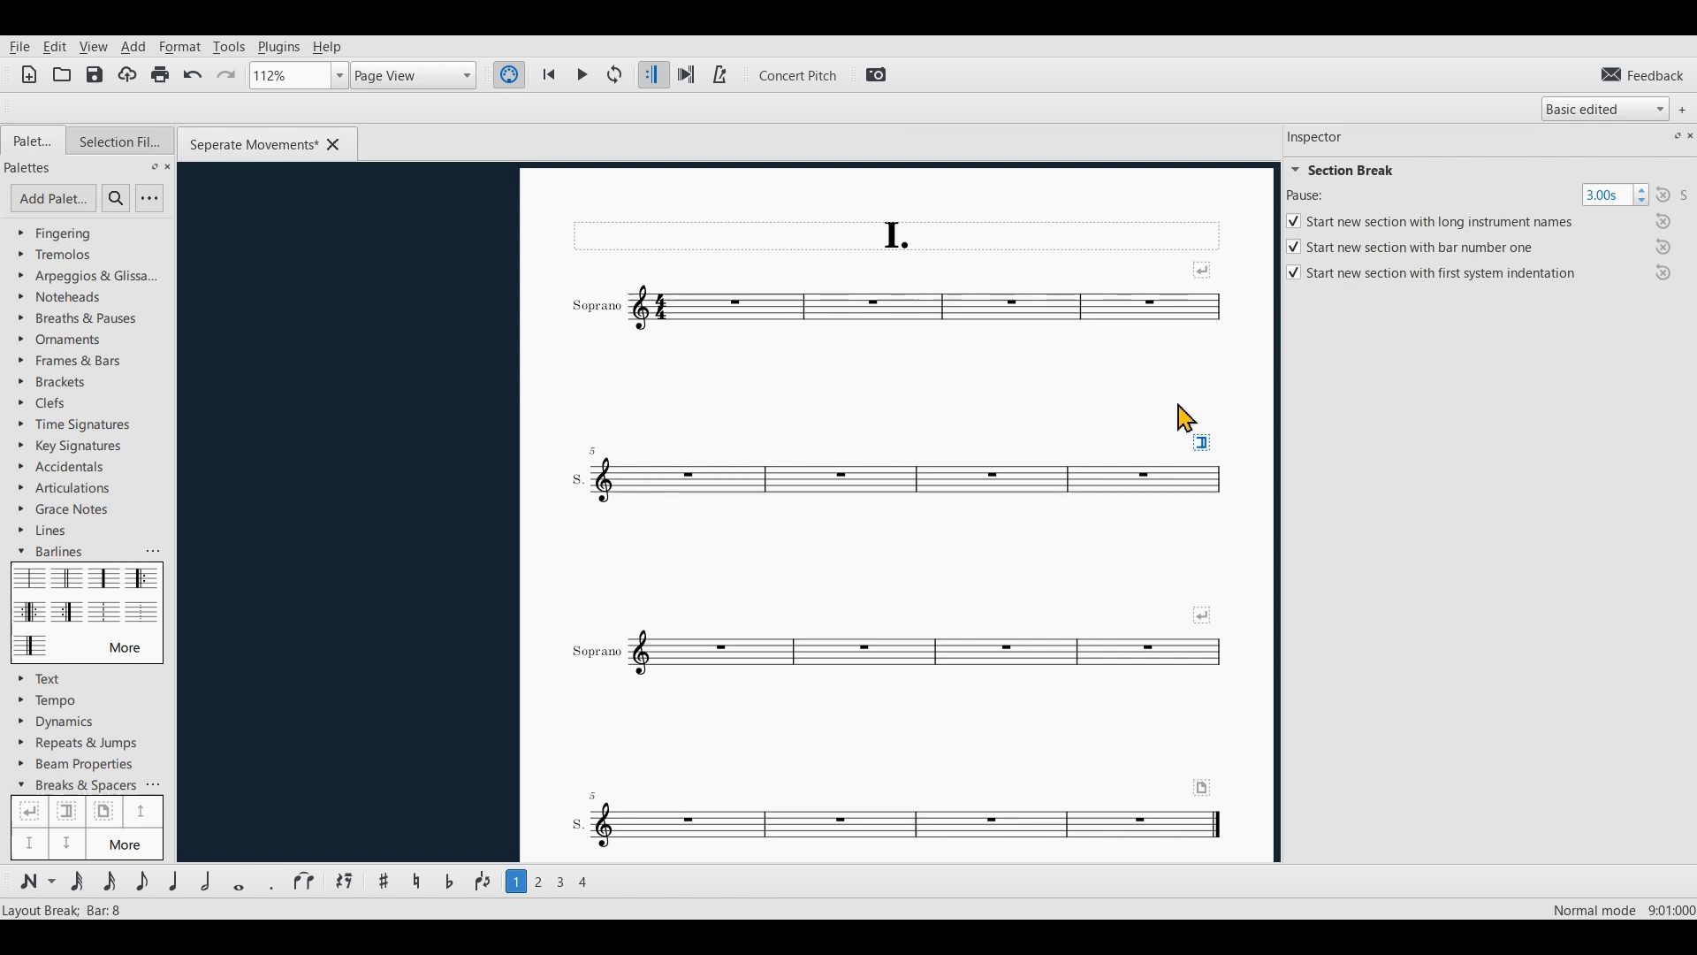
mouse_move(1466, 338)
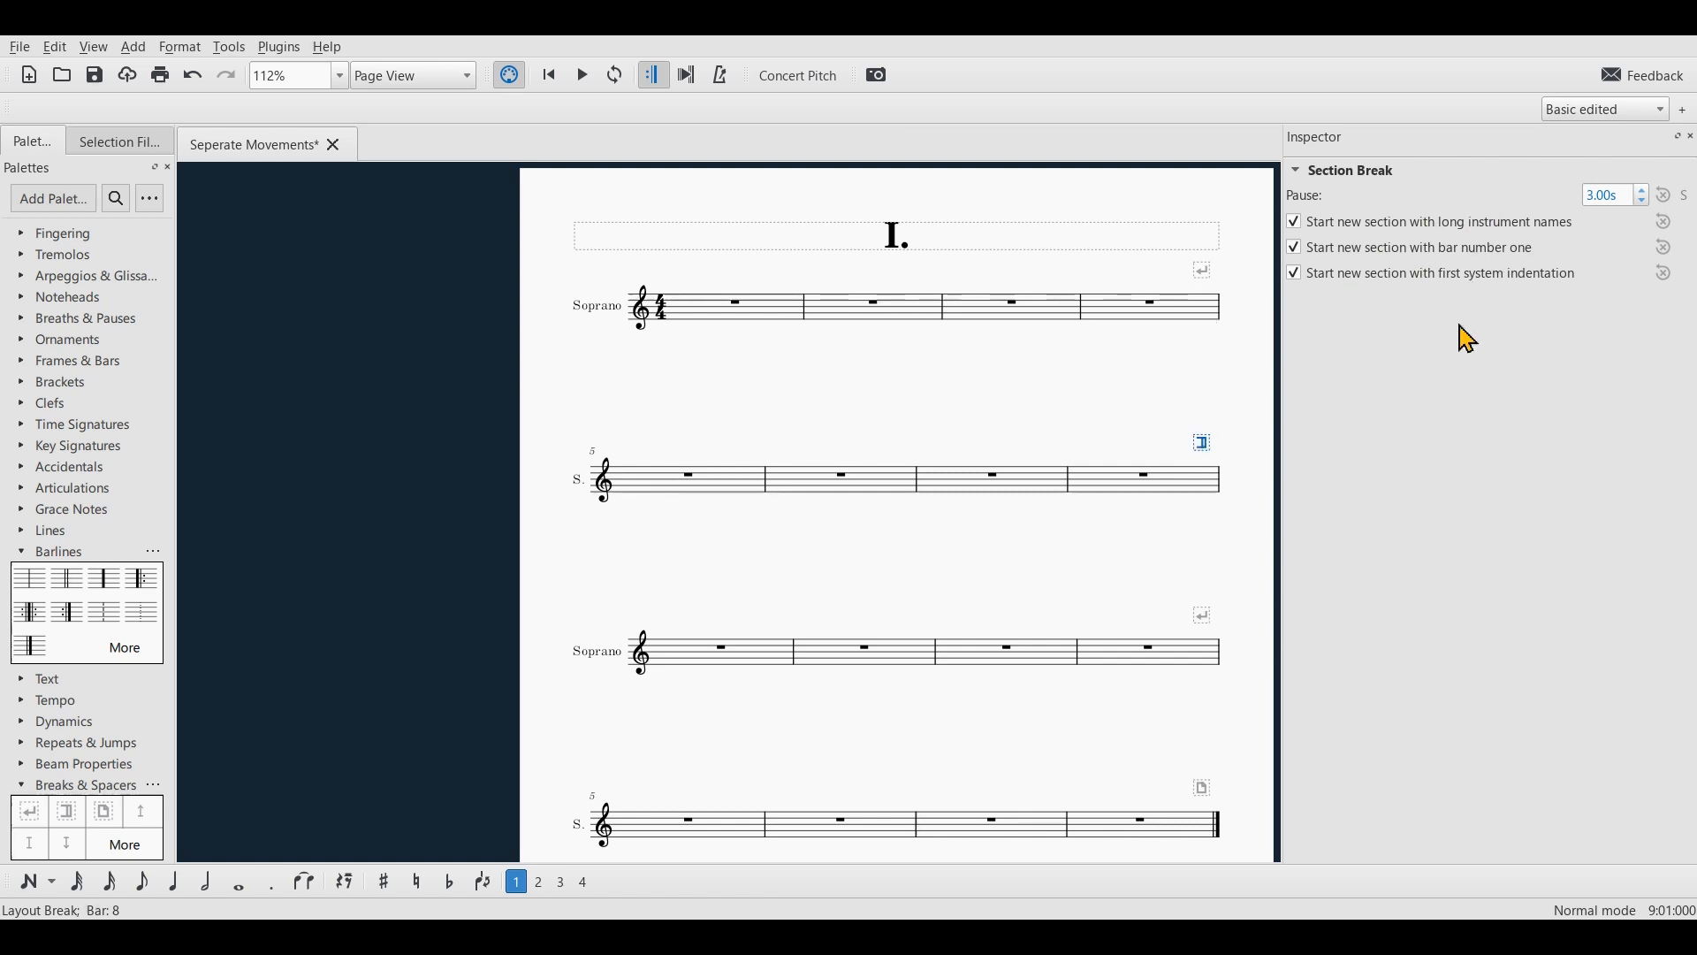
mouse_move(1602, 221)
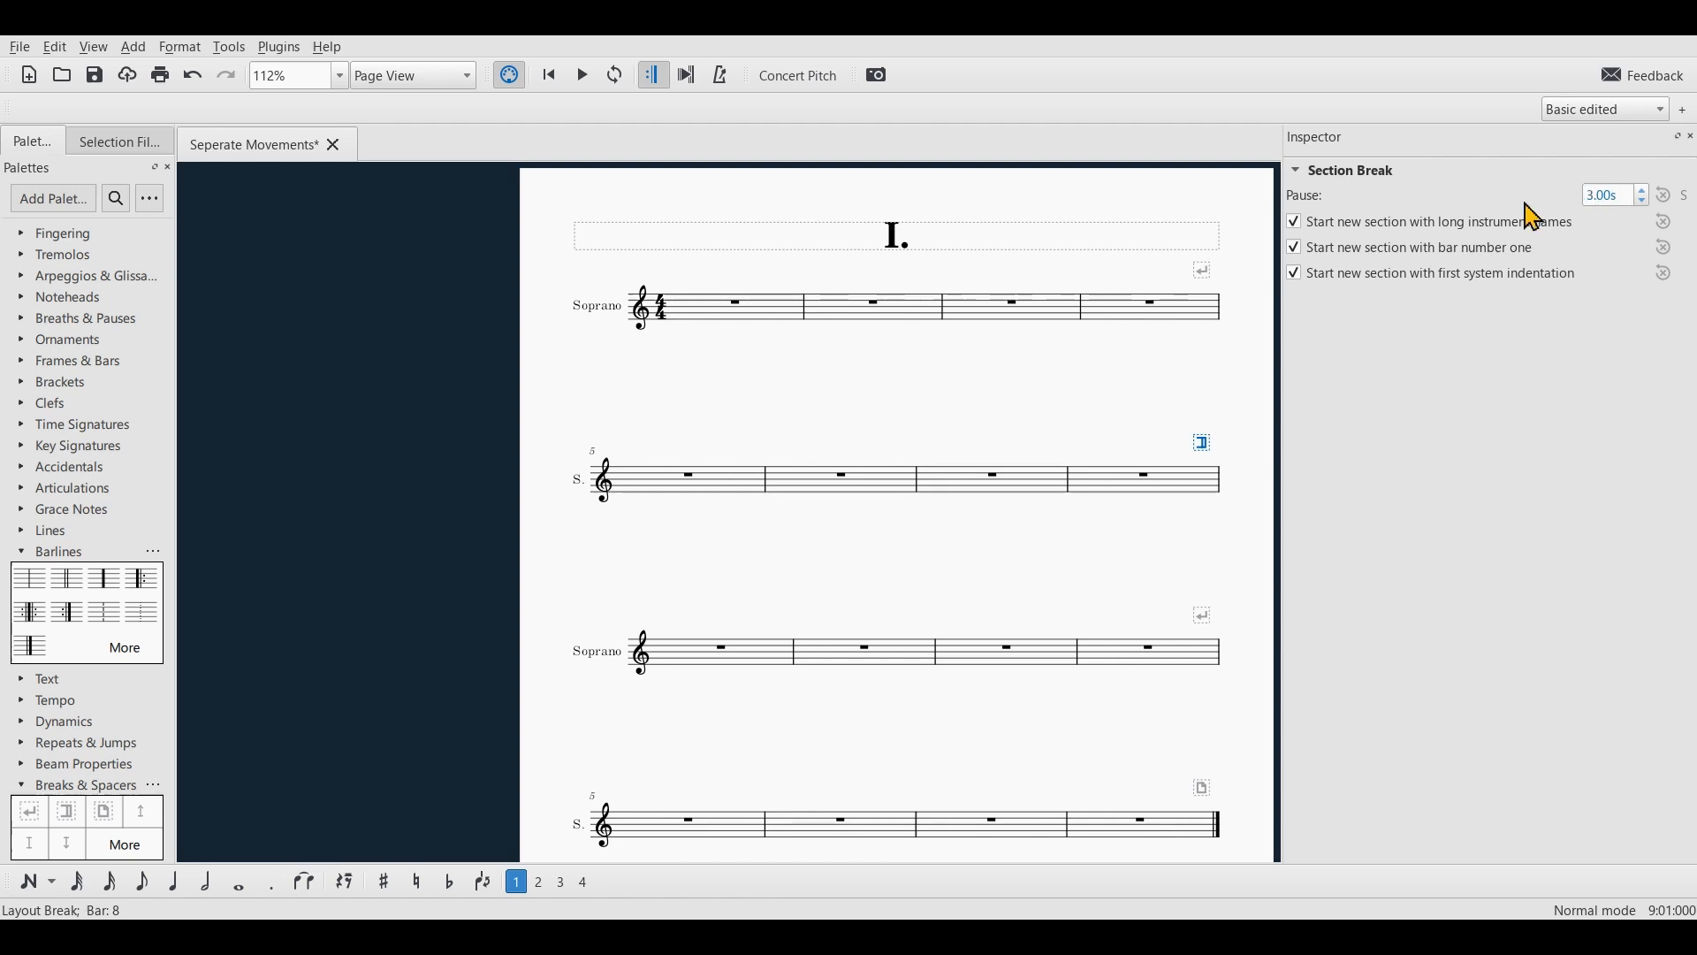
click(721, 650)
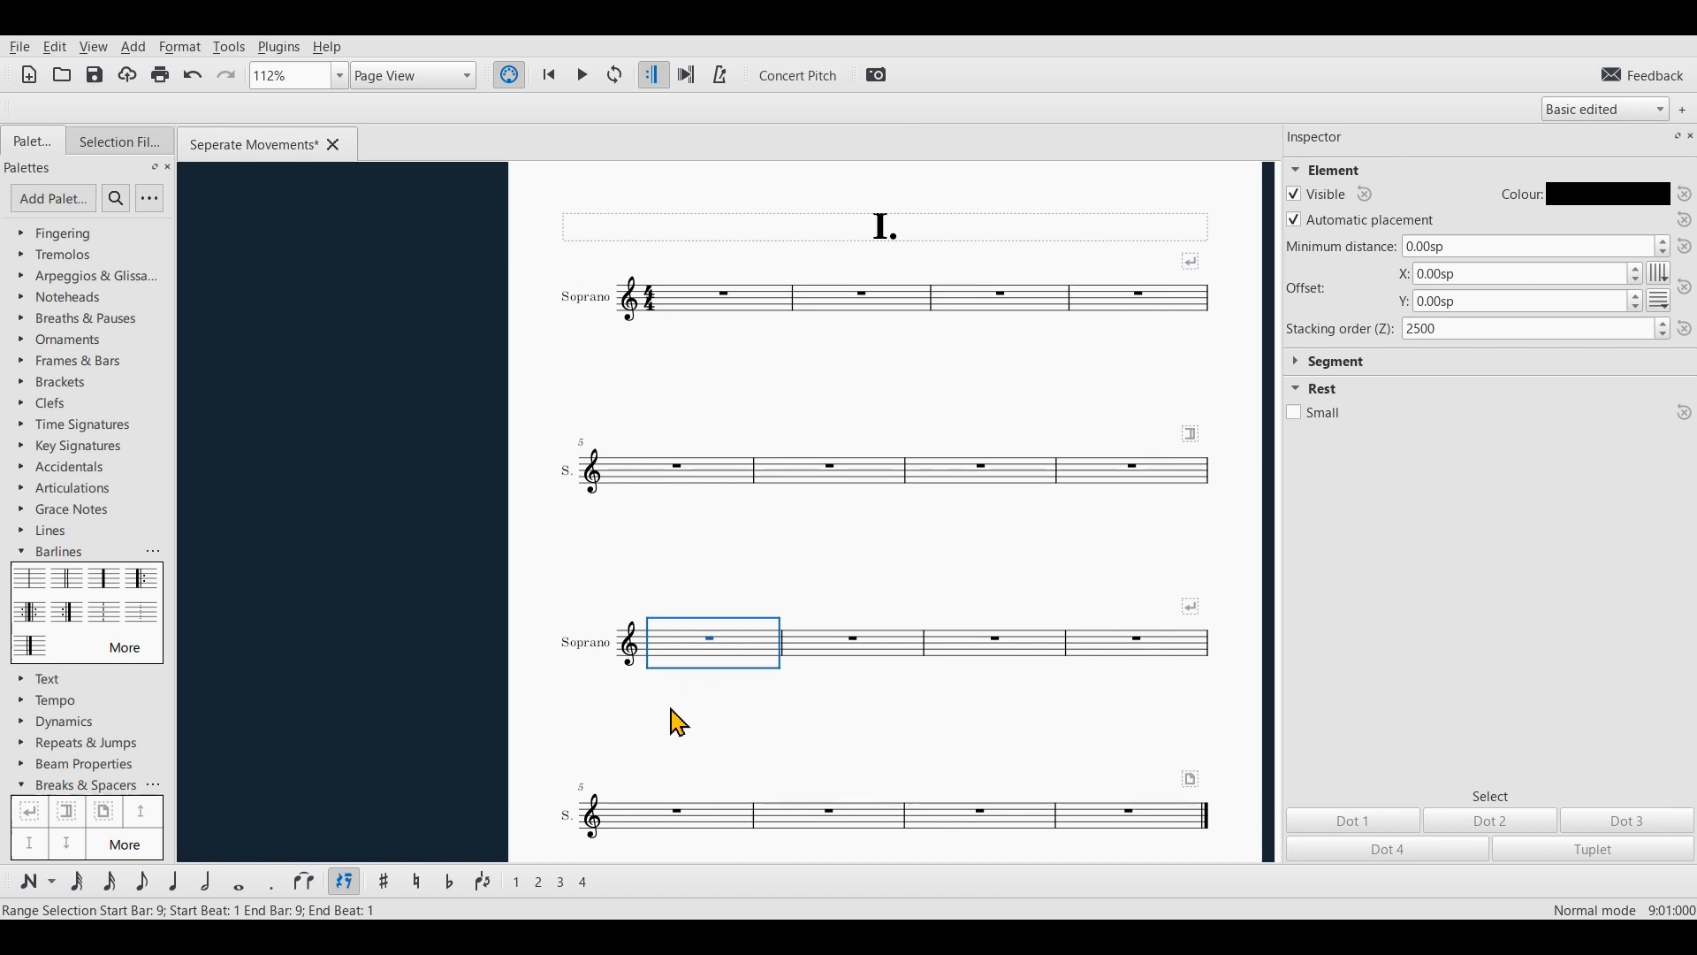
click(1190, 439)
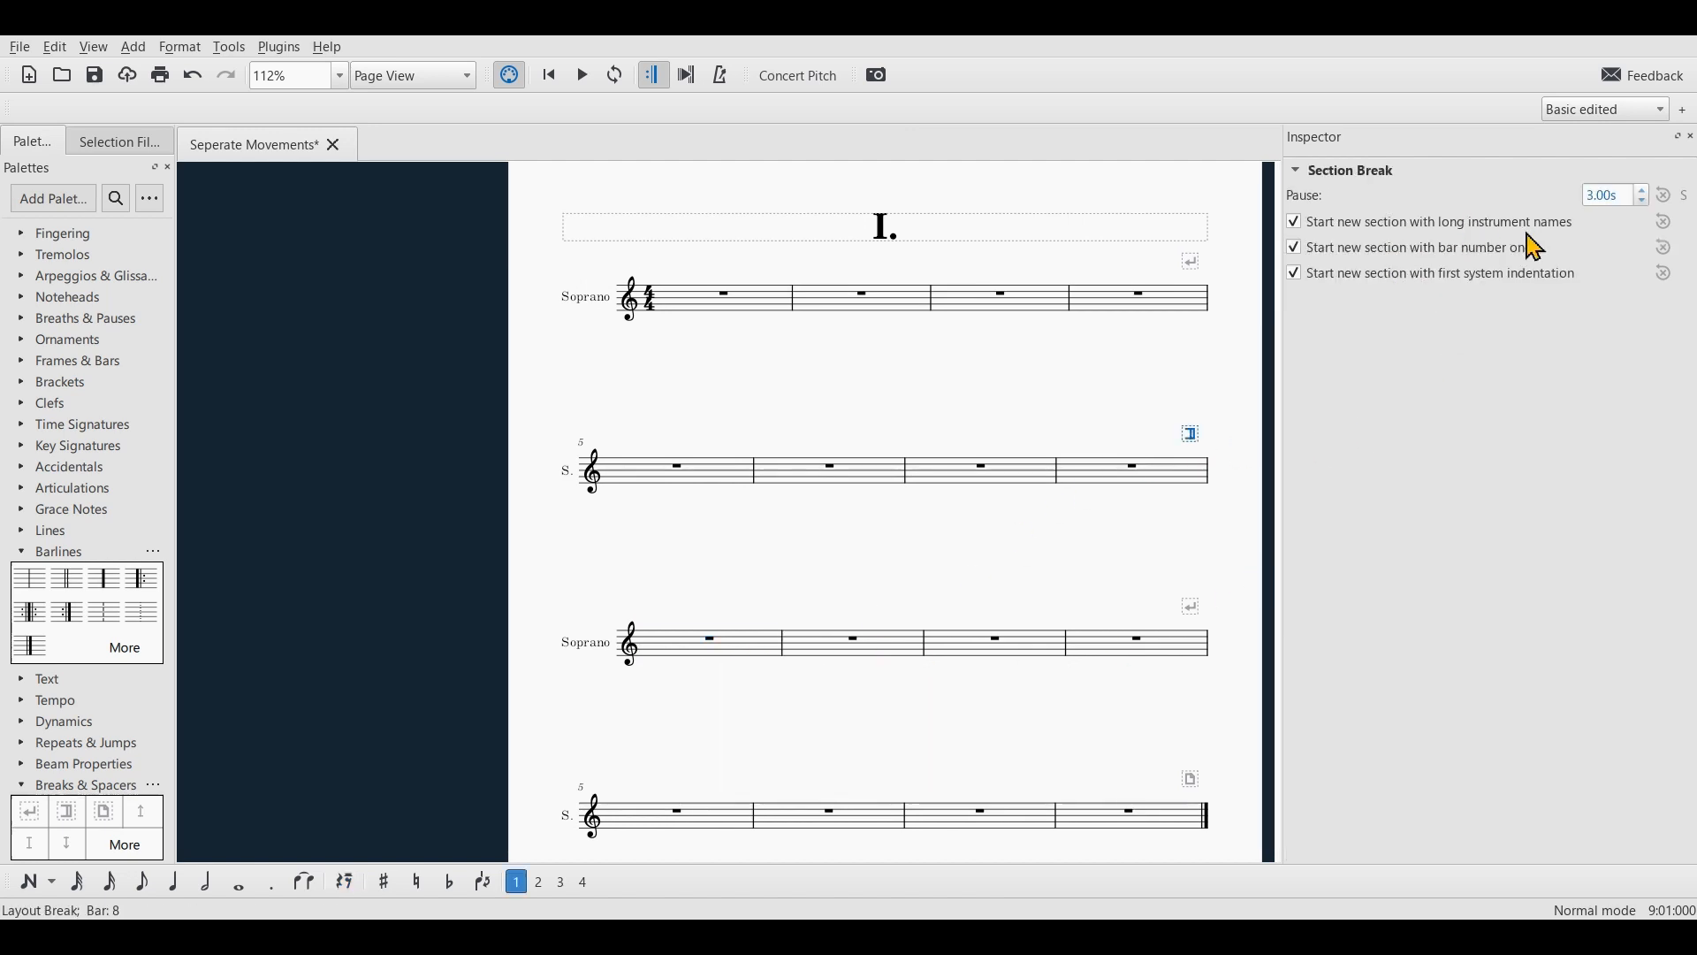
click(1294, 222)
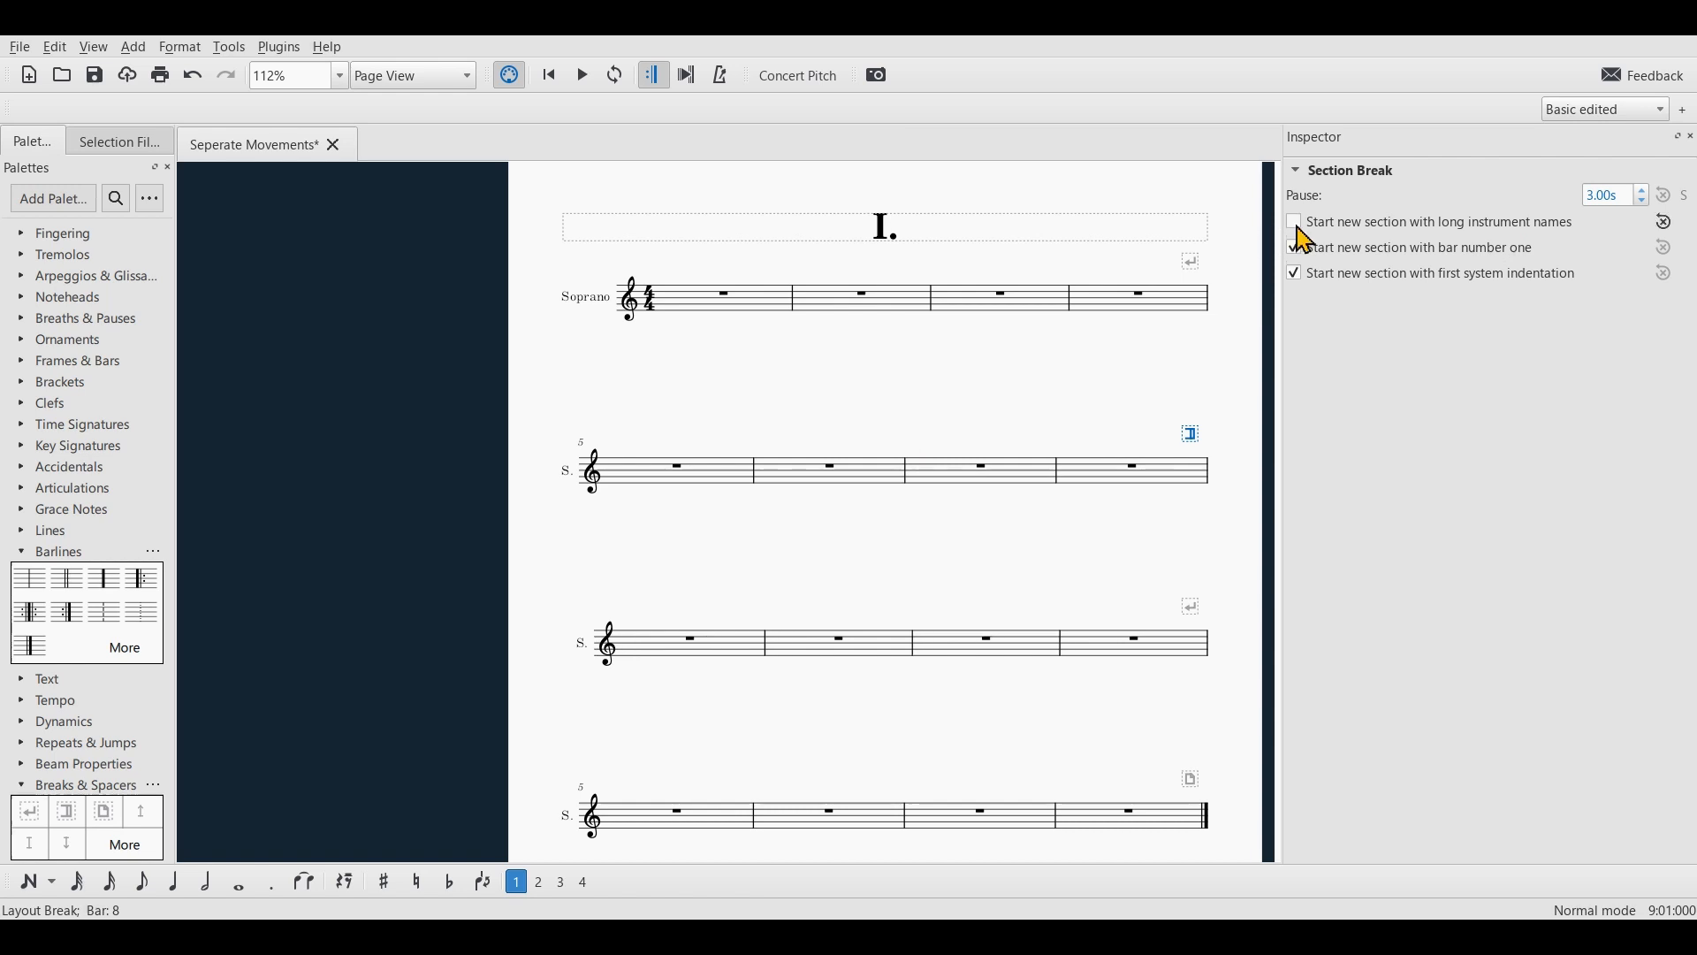
click(1293, 248)
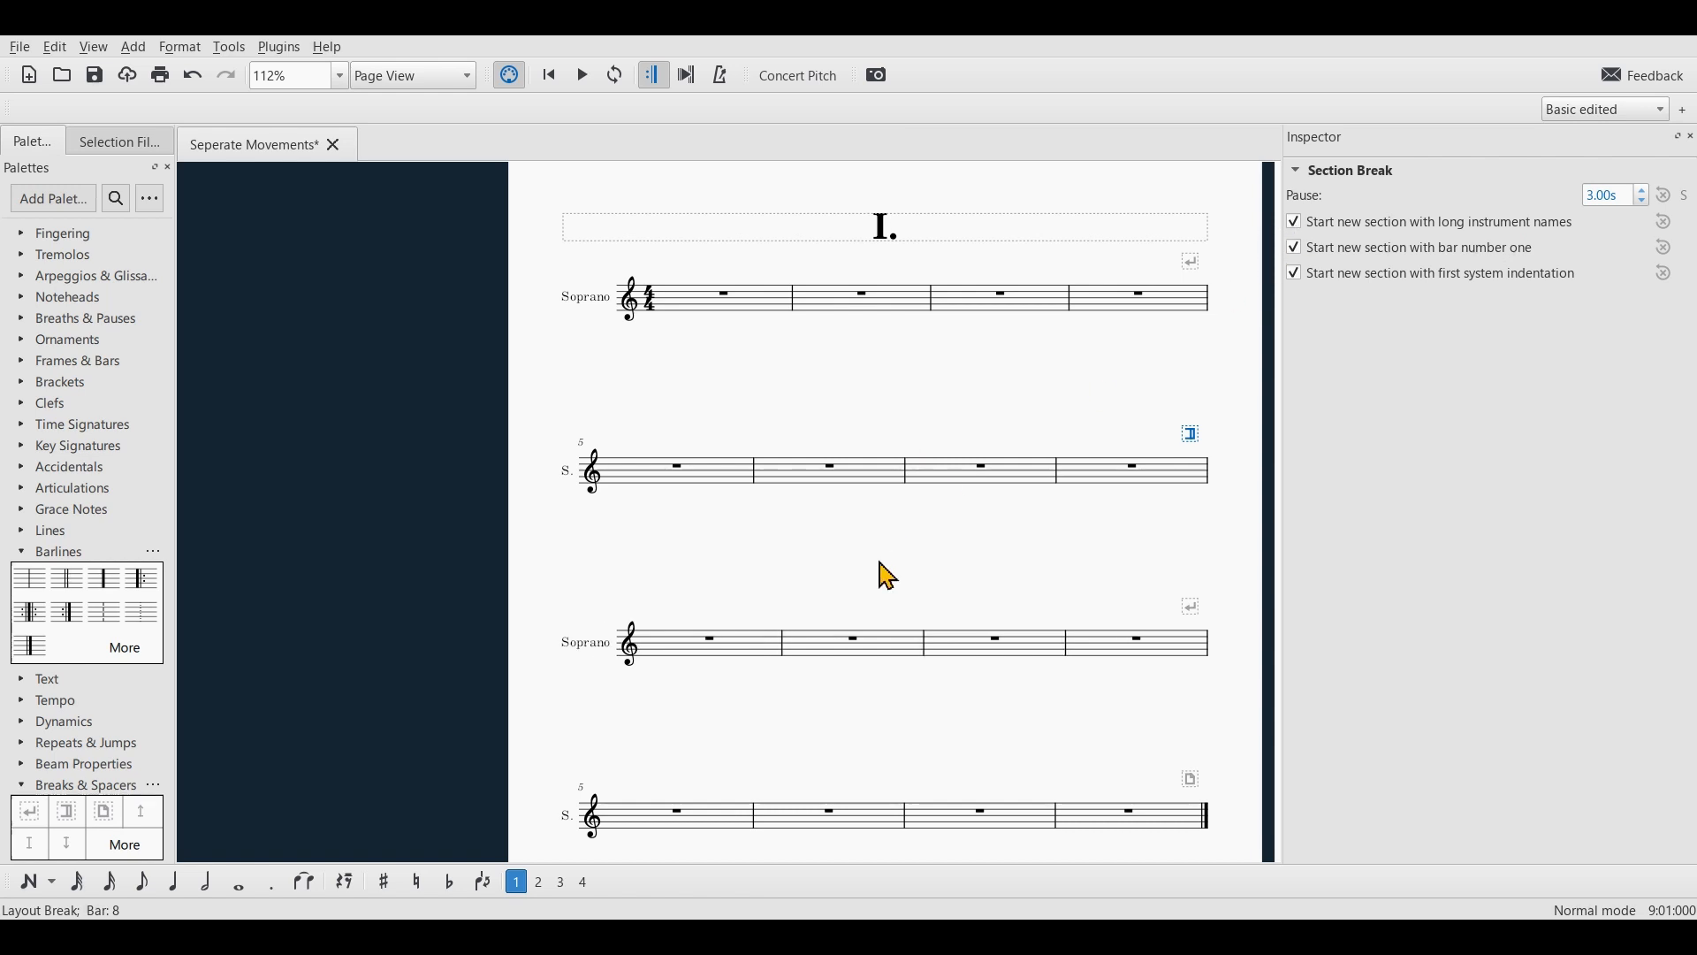
mouse_move(638, 643)
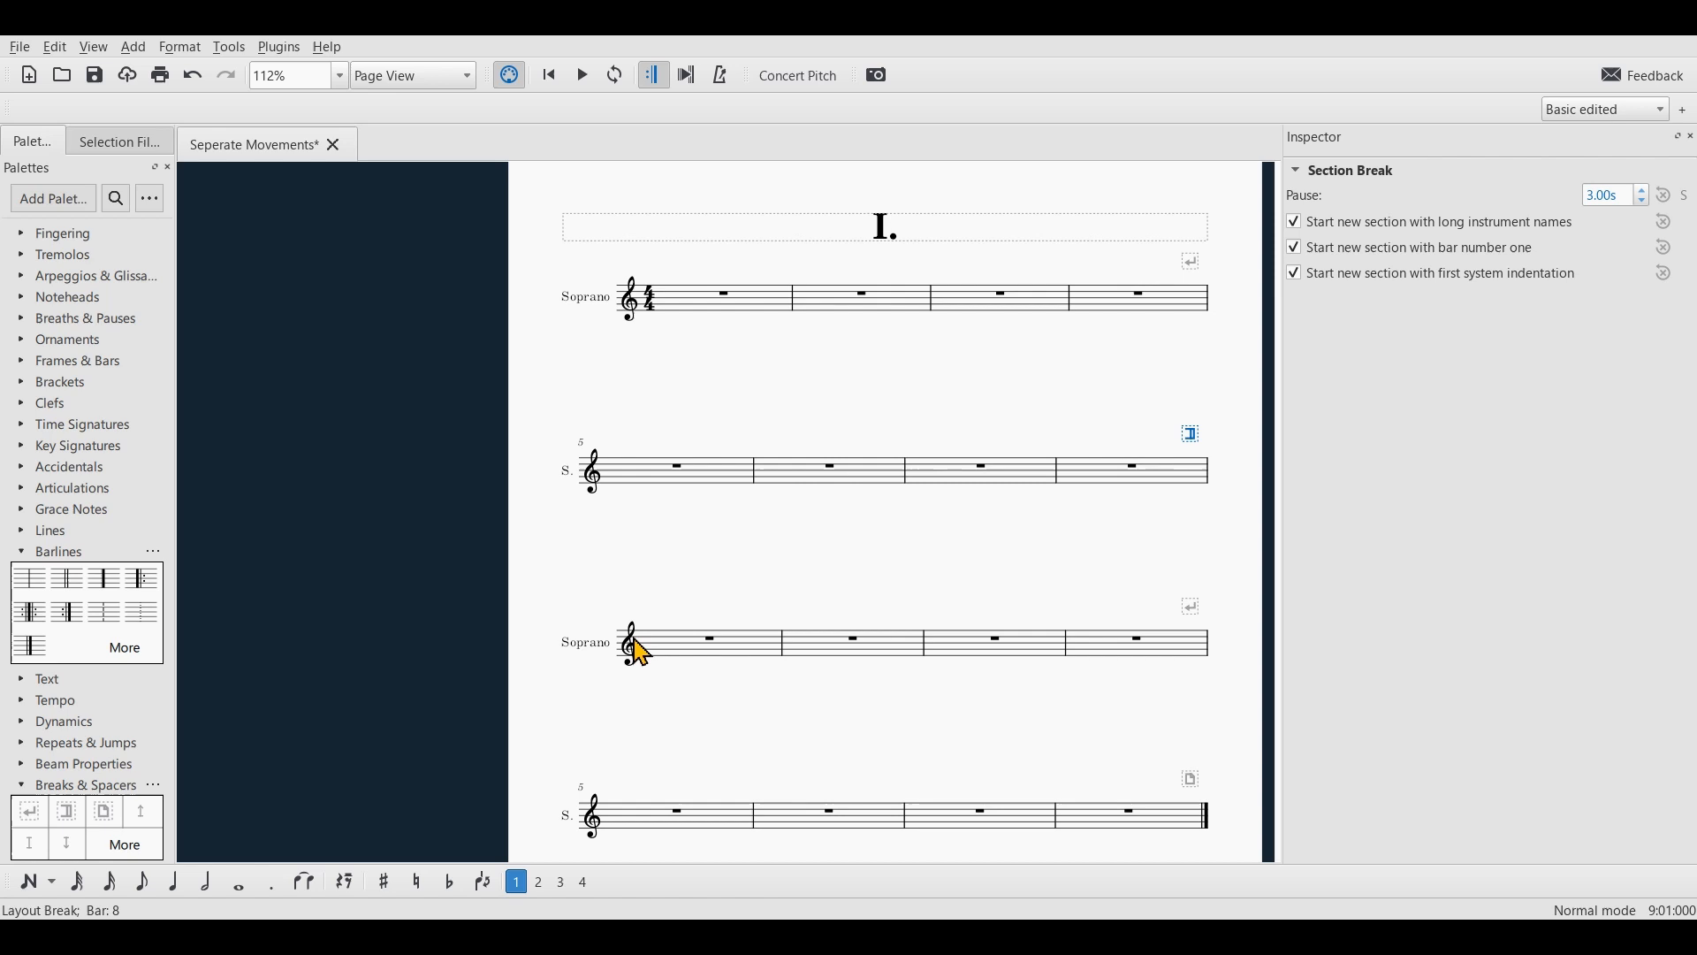
mouse_move(663, 688)
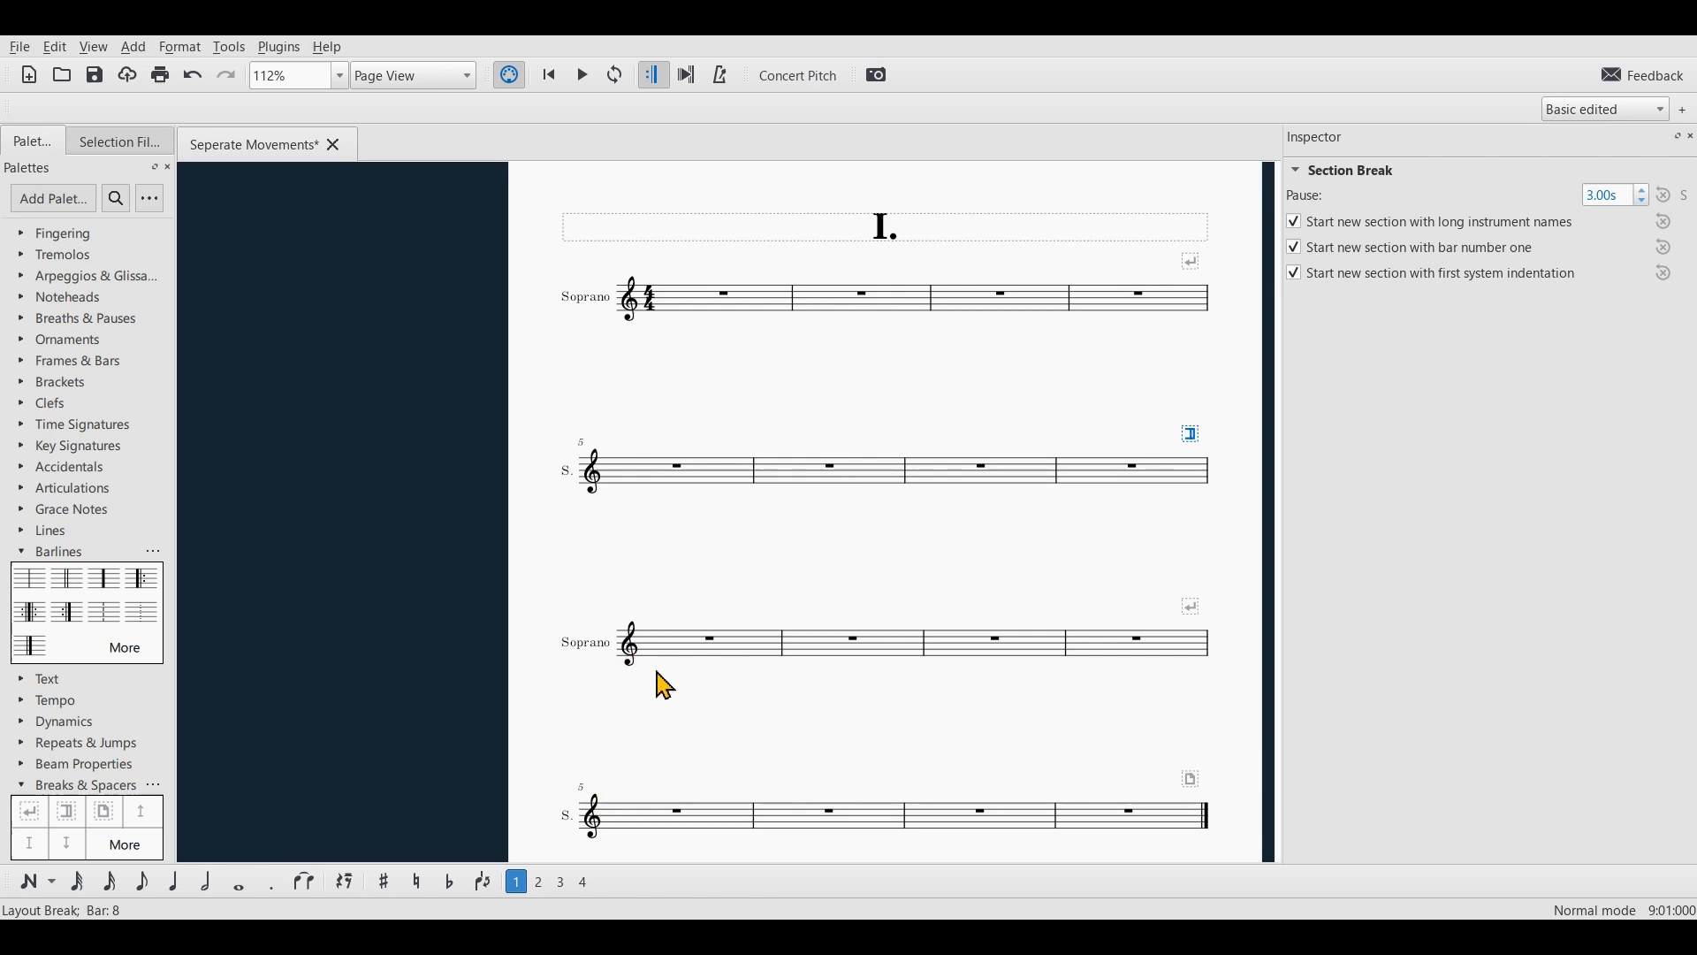
mouse_move(1060, 537)
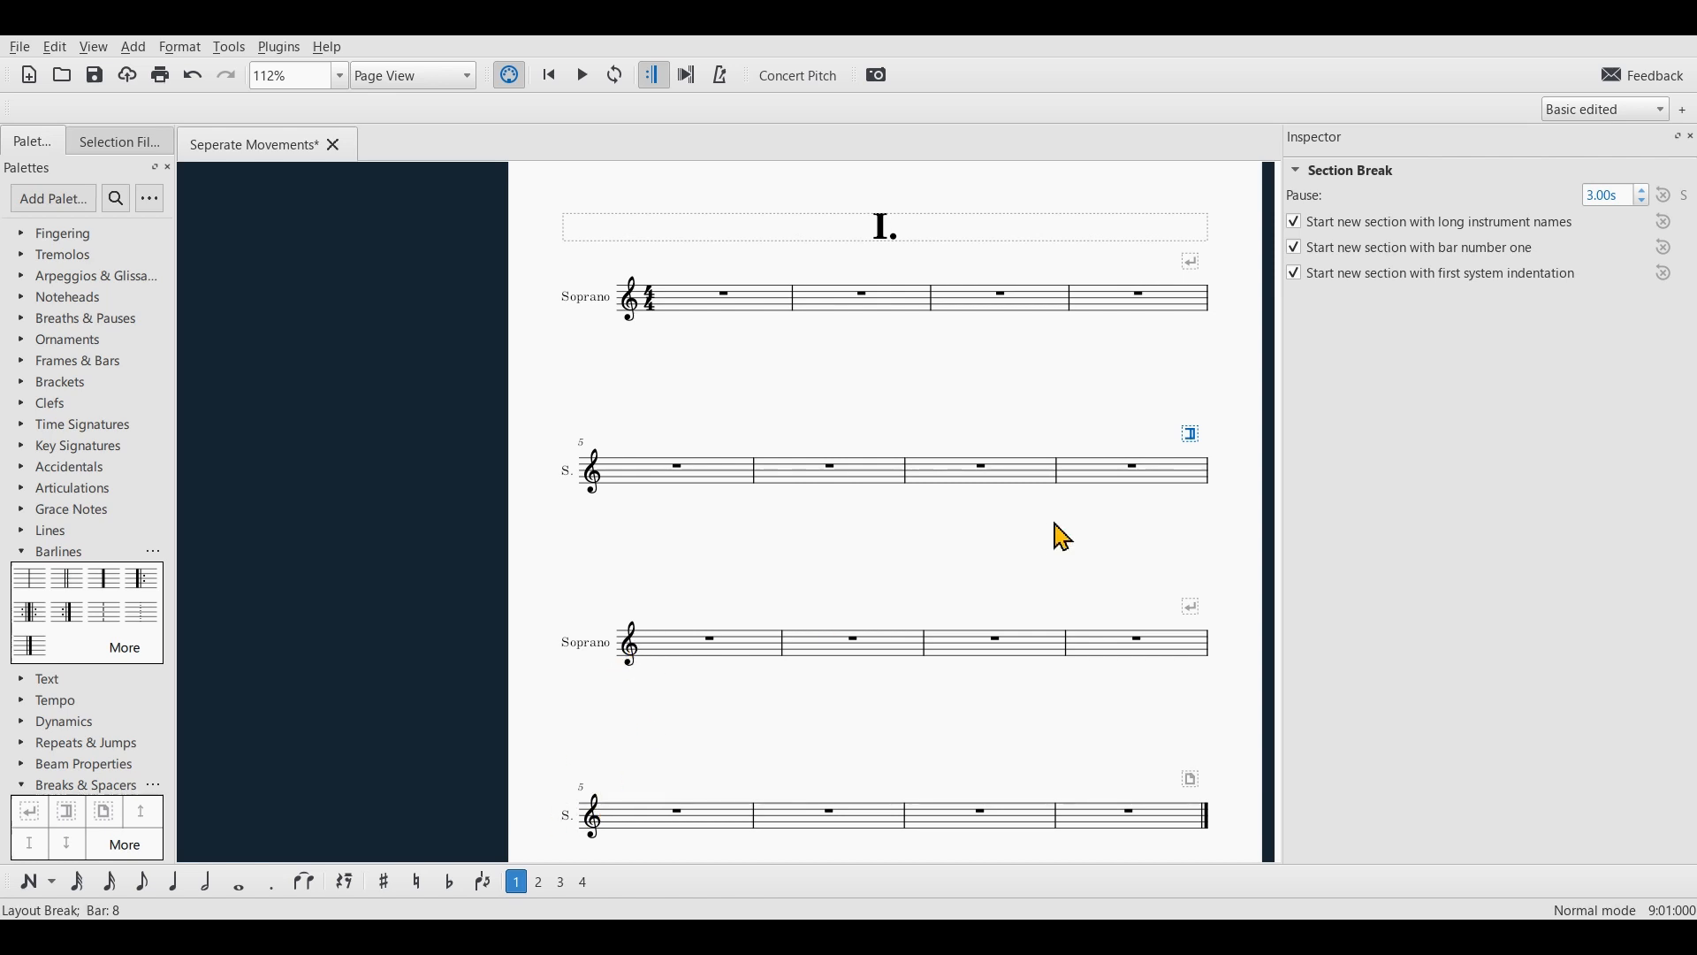
click(1294, 248)
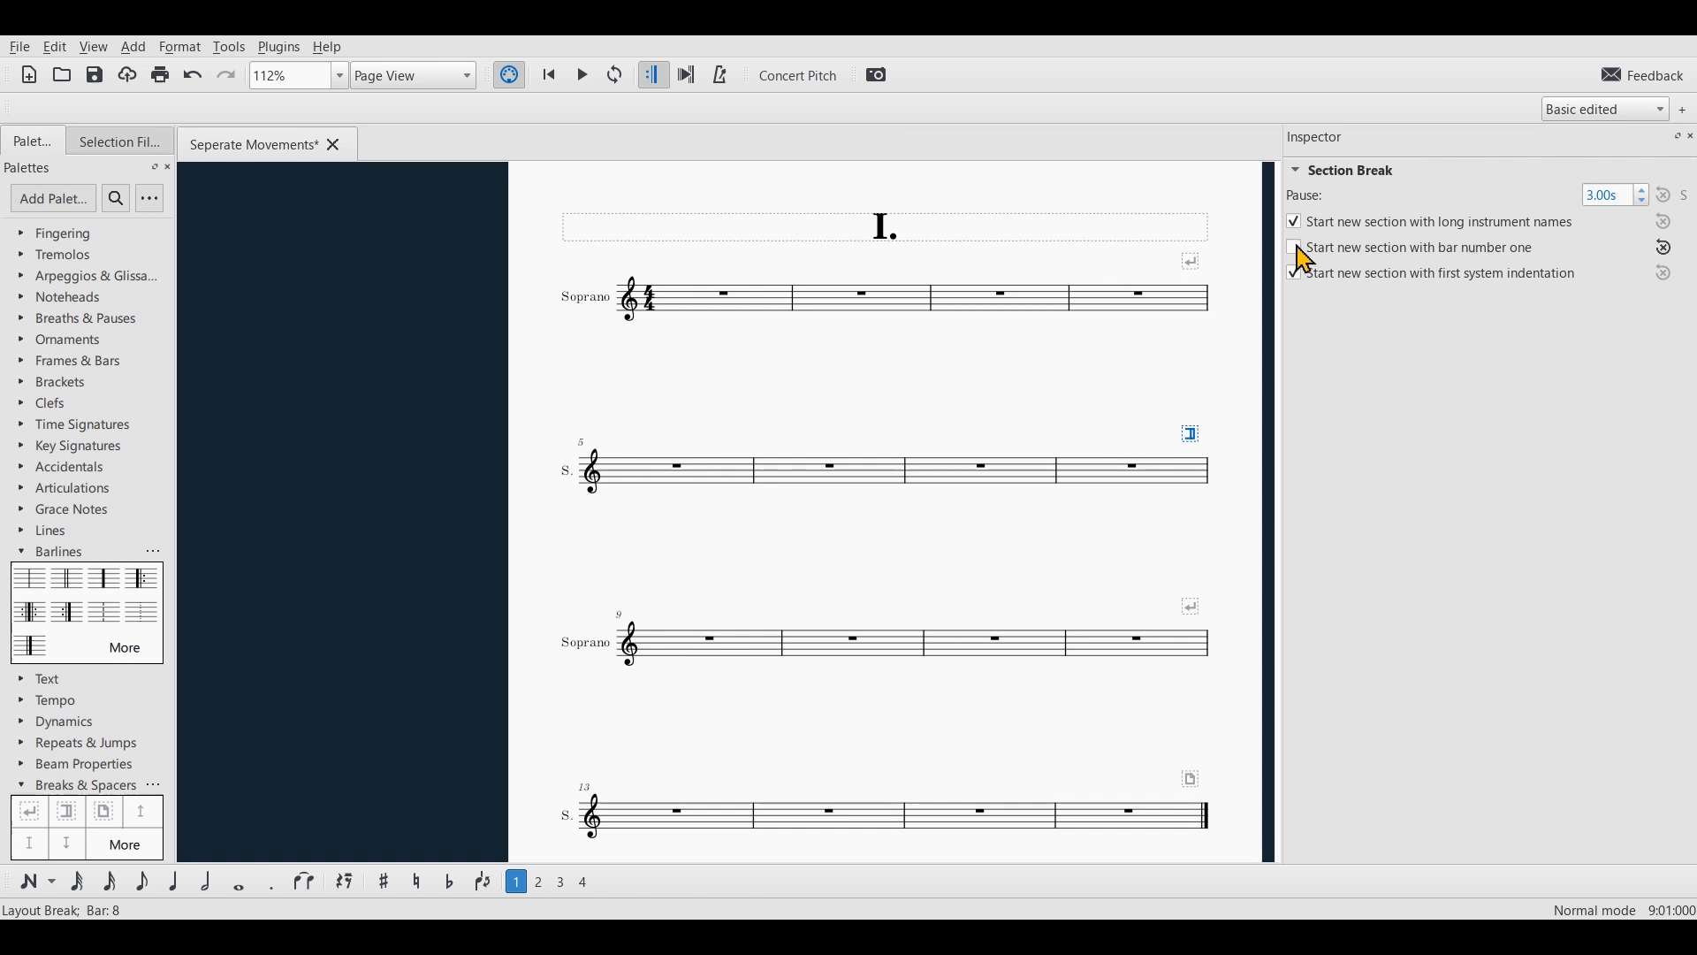
click(1293, 247)
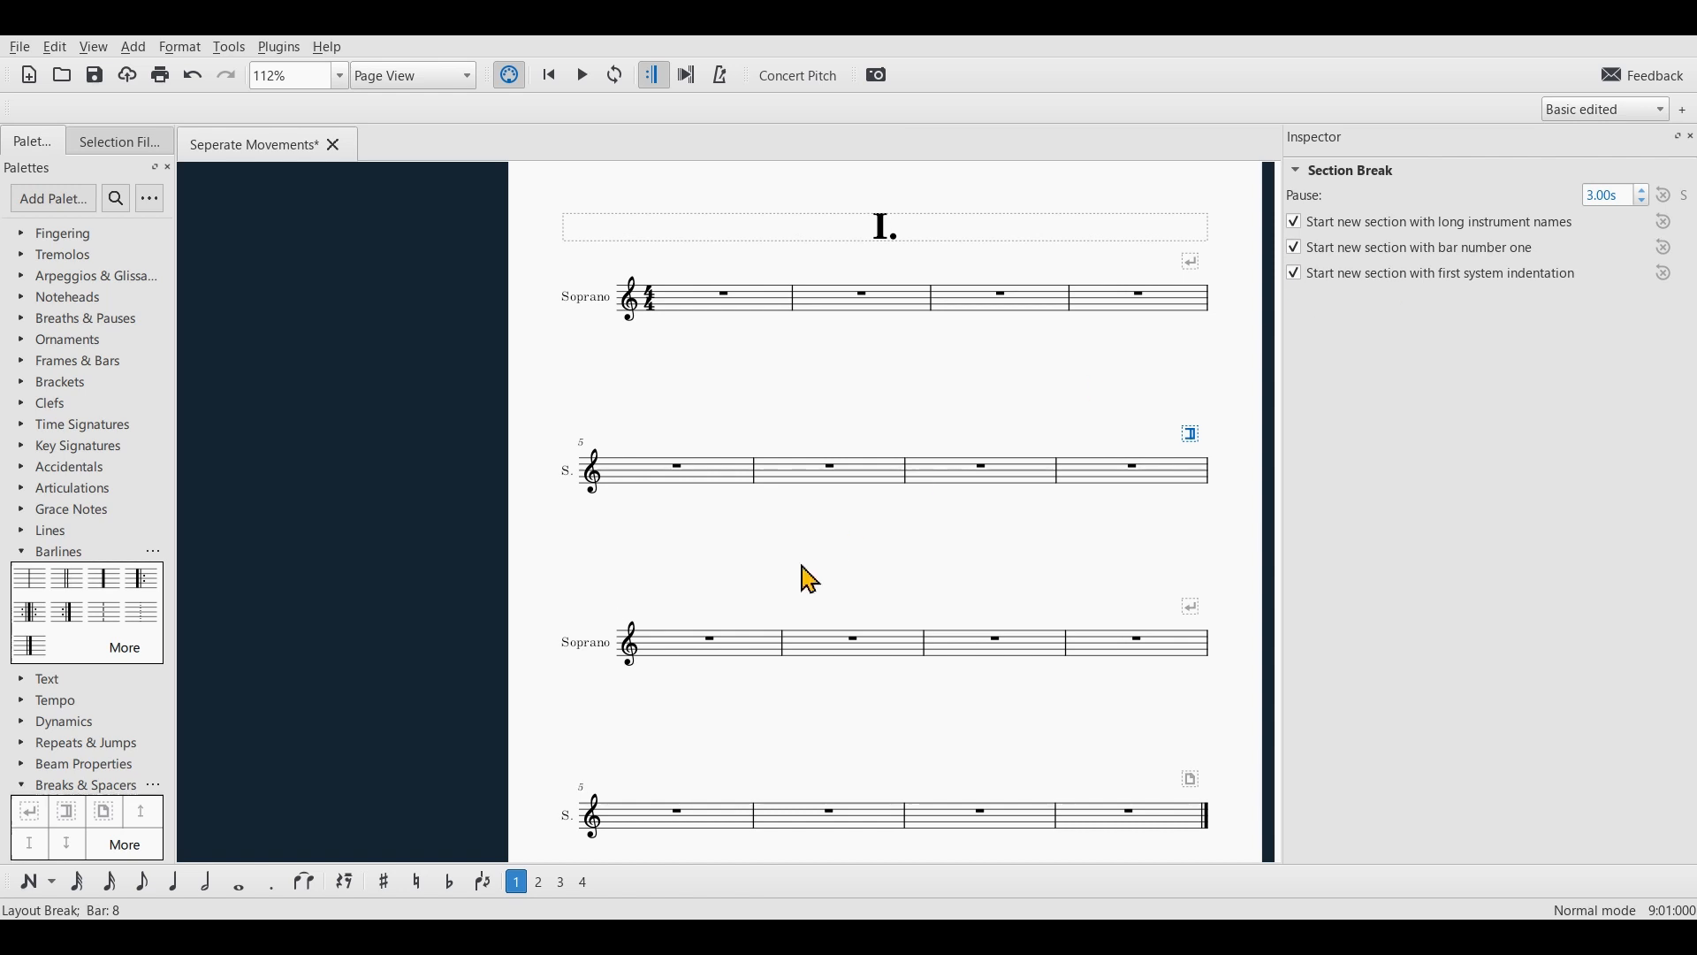
click(1293, 222)
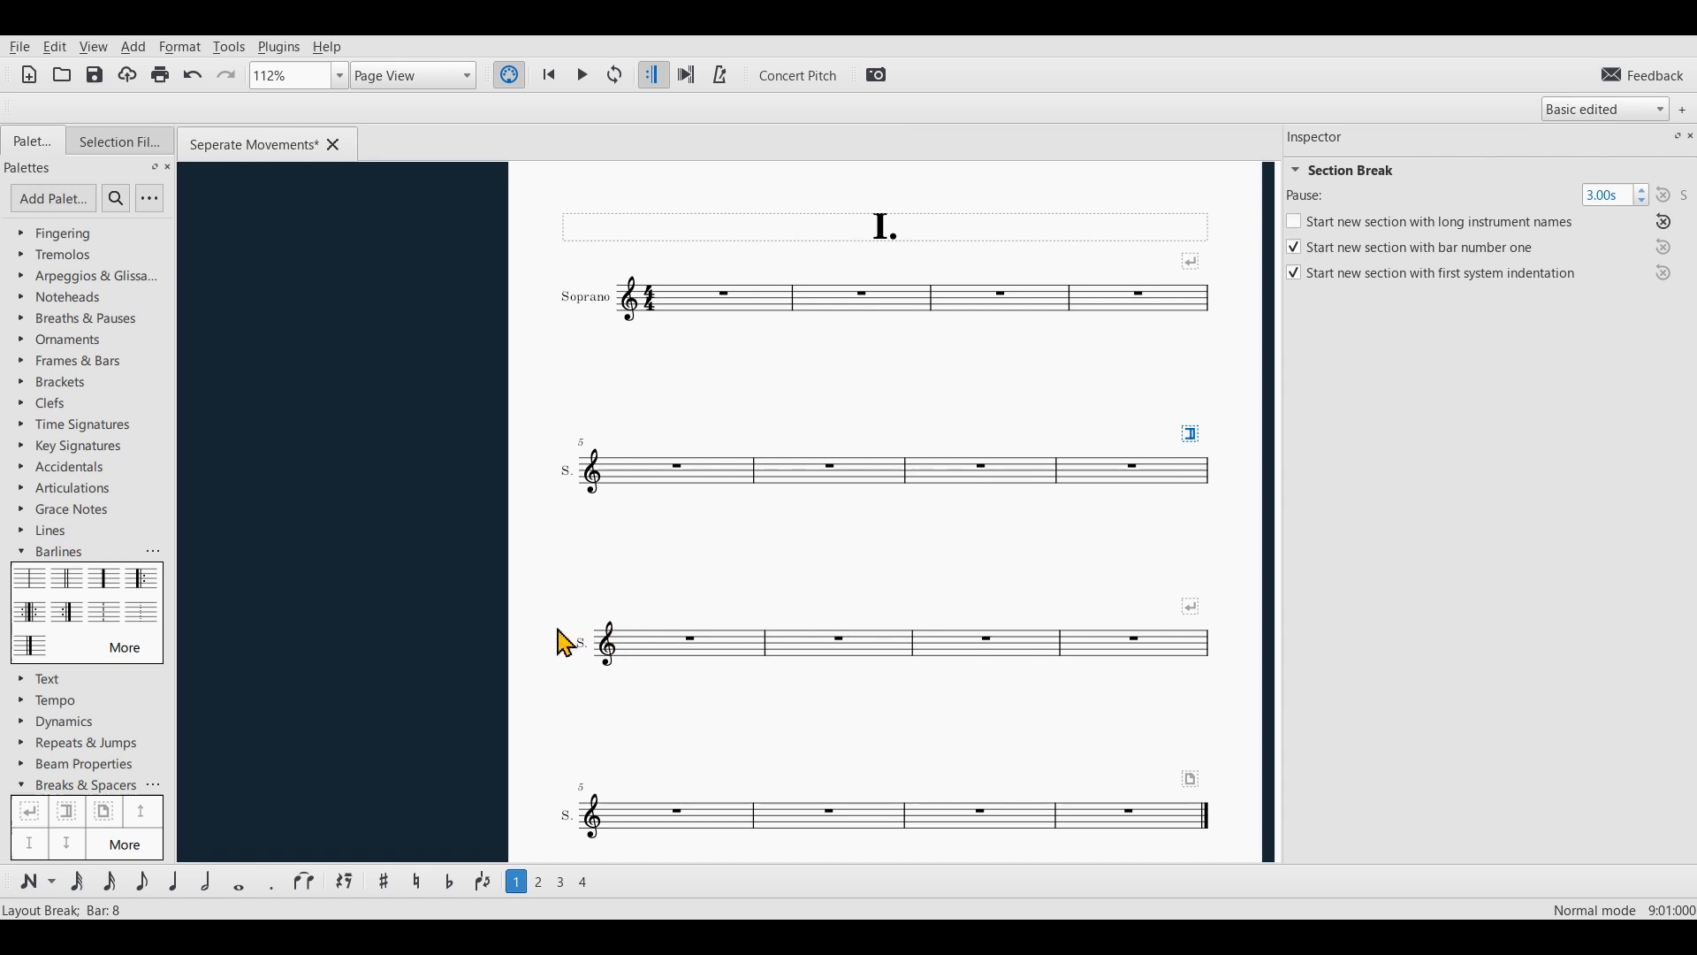
mouse_move(539, 652)
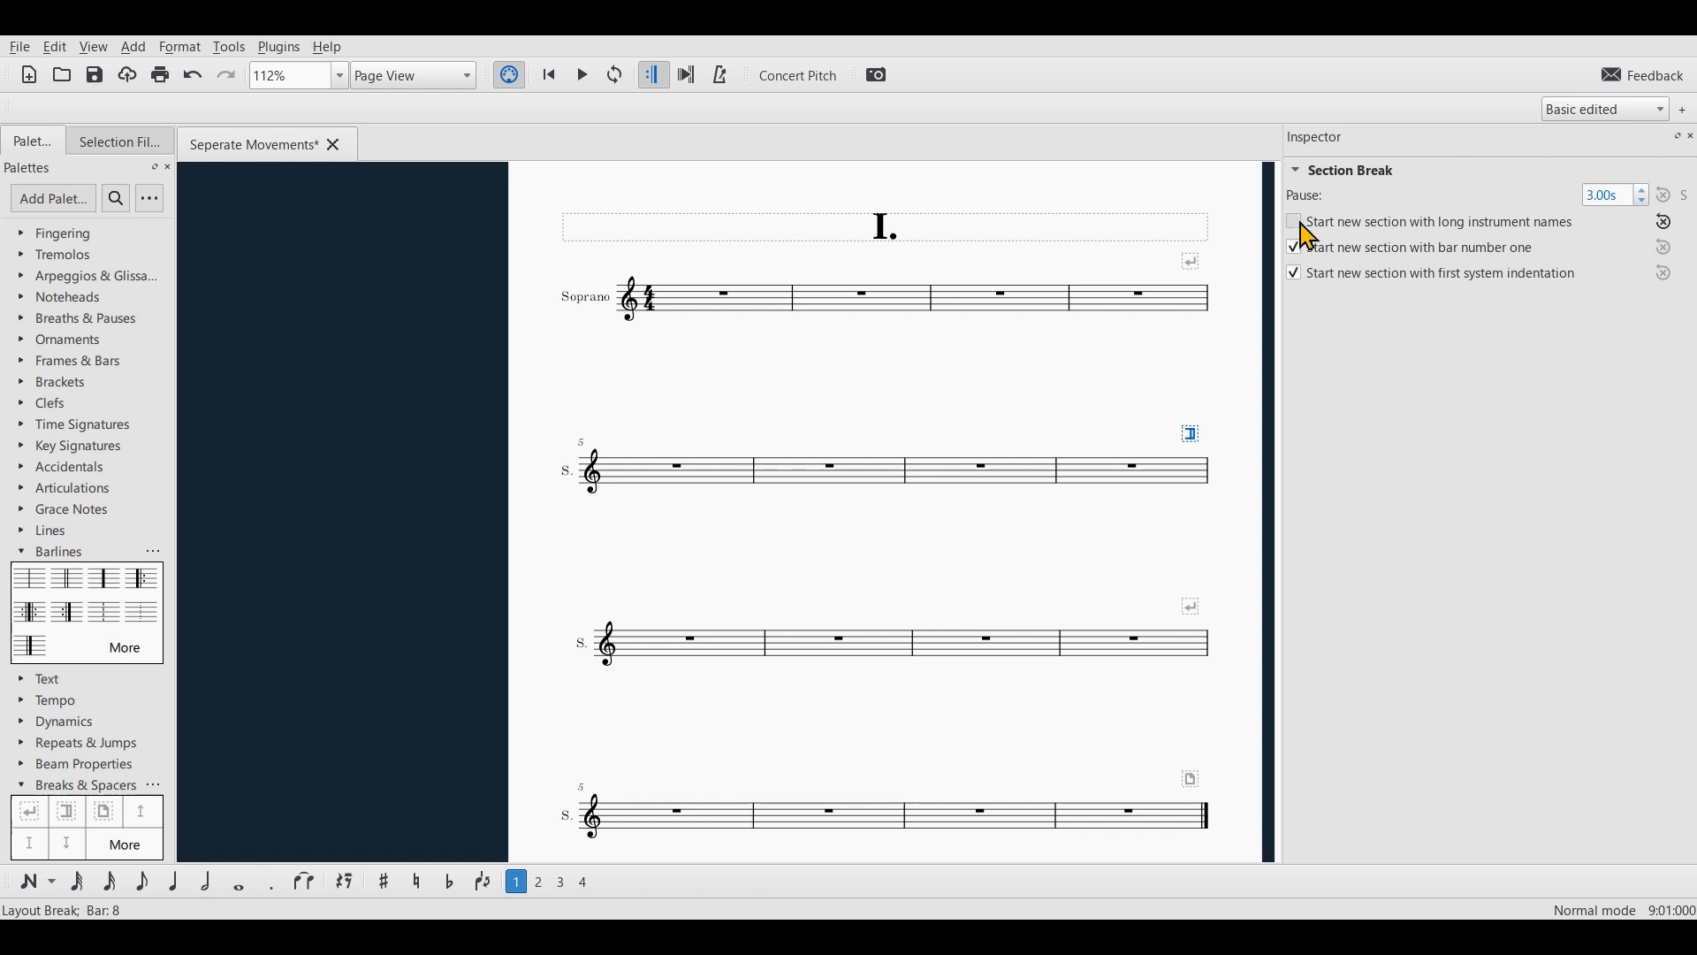
click(1294, 221)
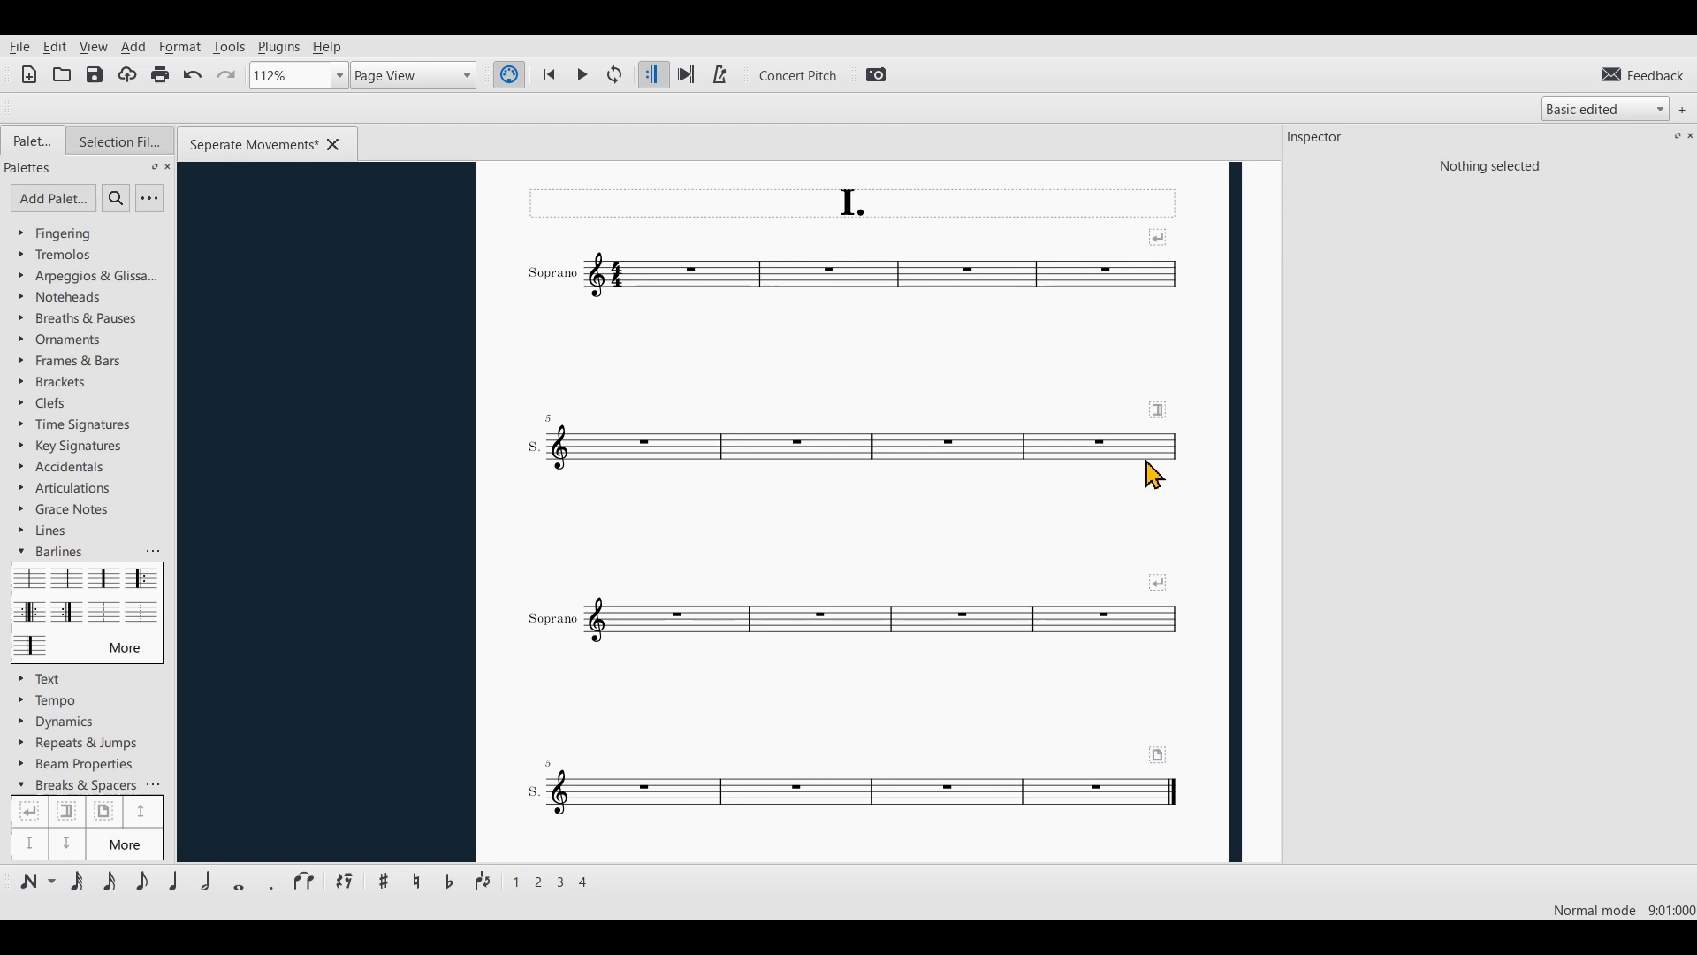
Give bar 8 a final barline to close the first movement, then clear the selection.
click(1173, 444)
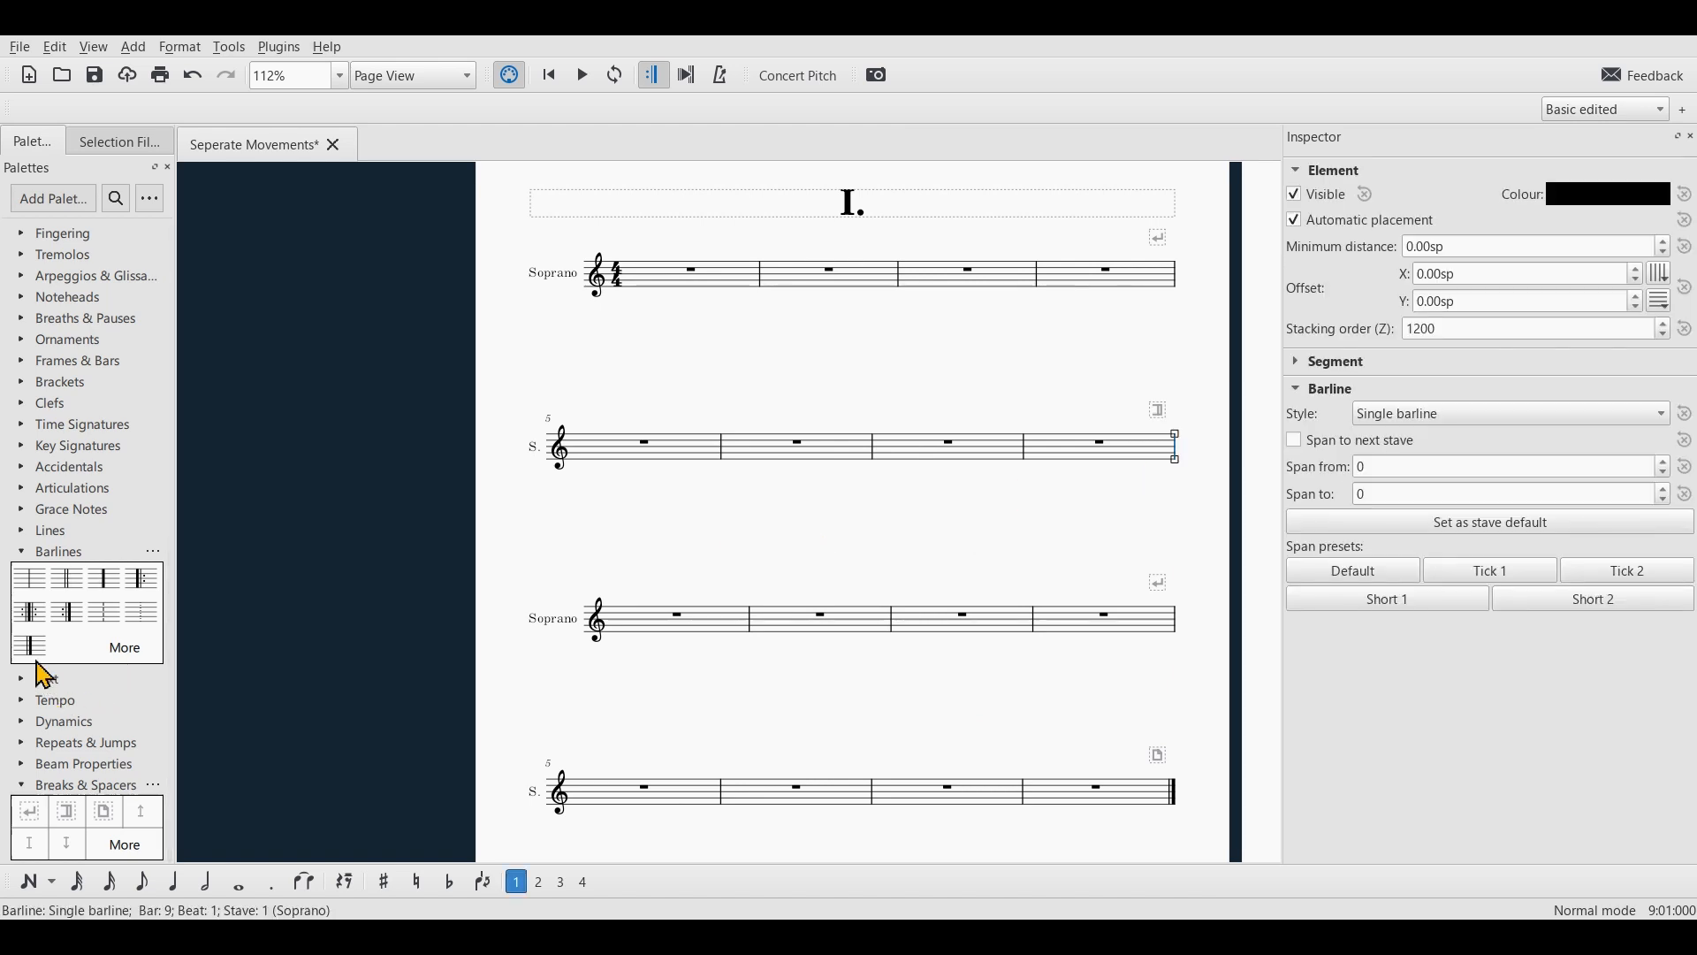
click(903, 537)
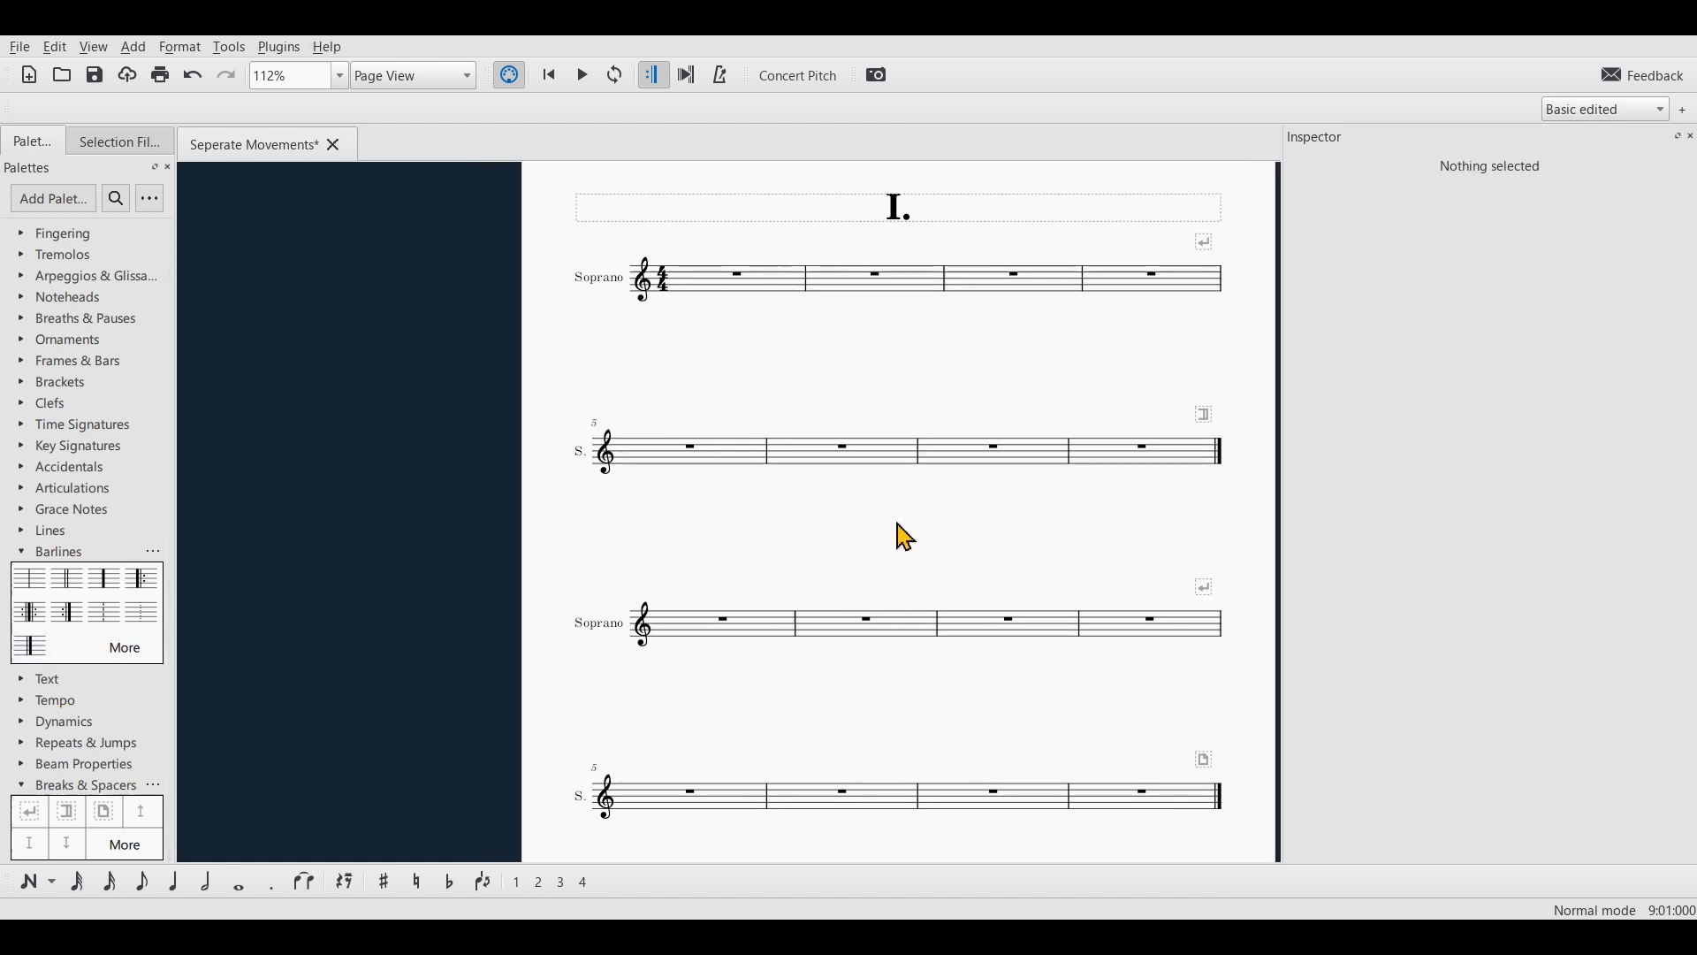
click(725, 622)
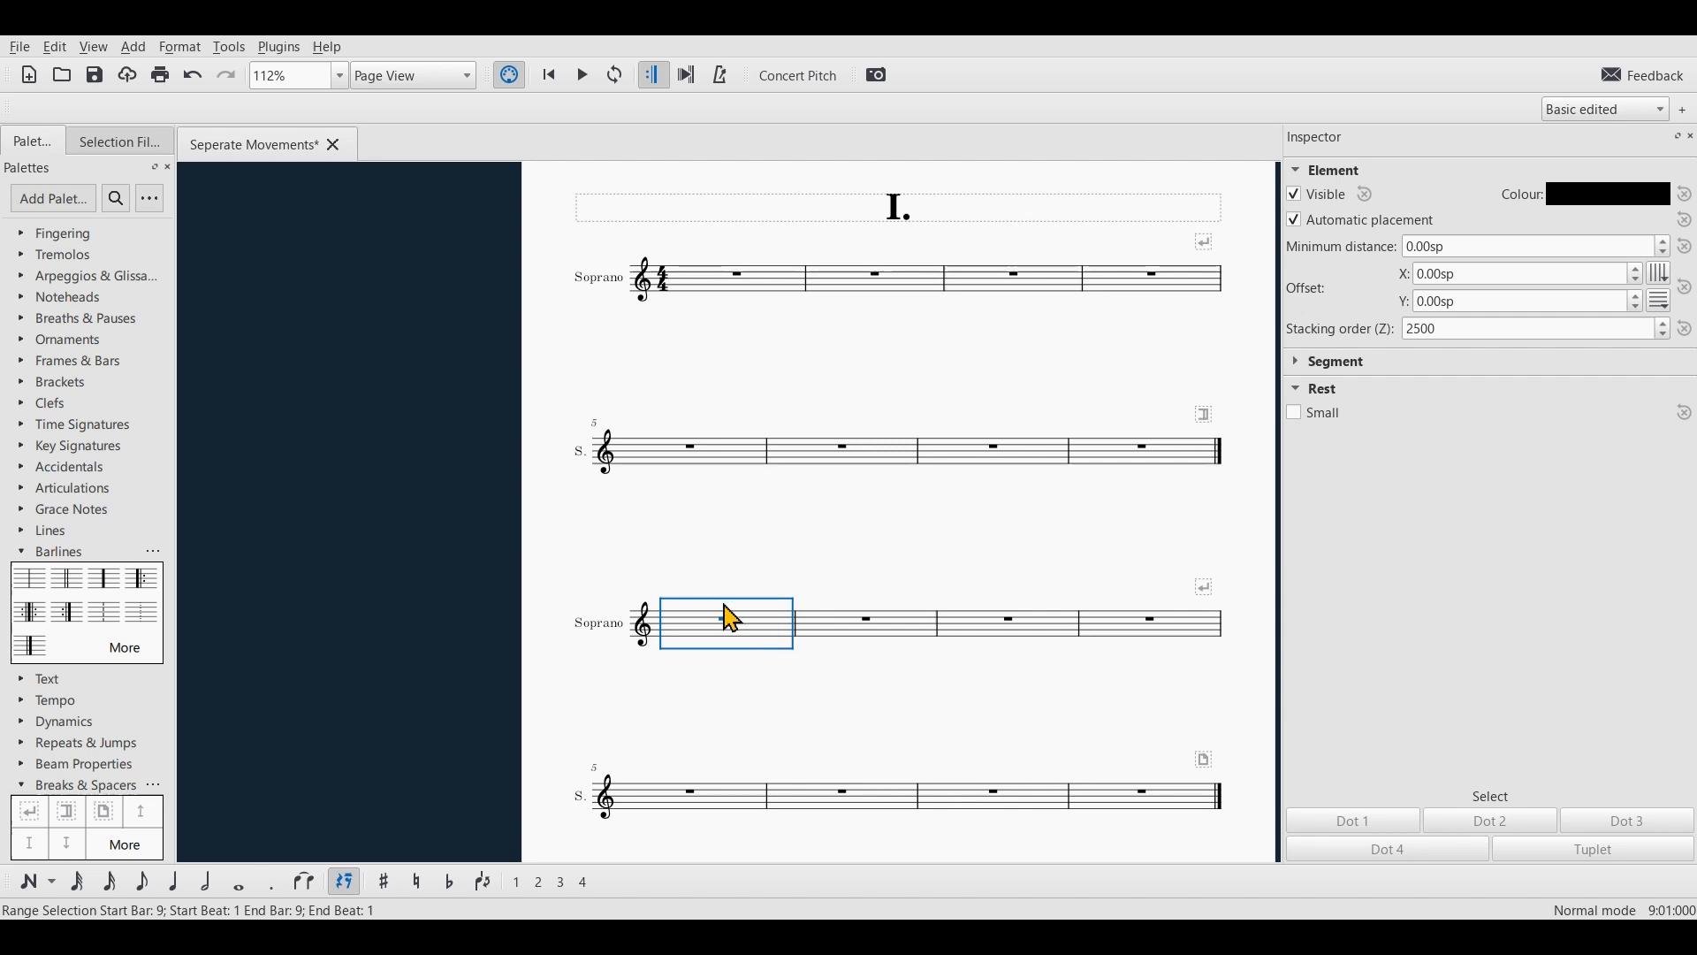
click(776, 636)
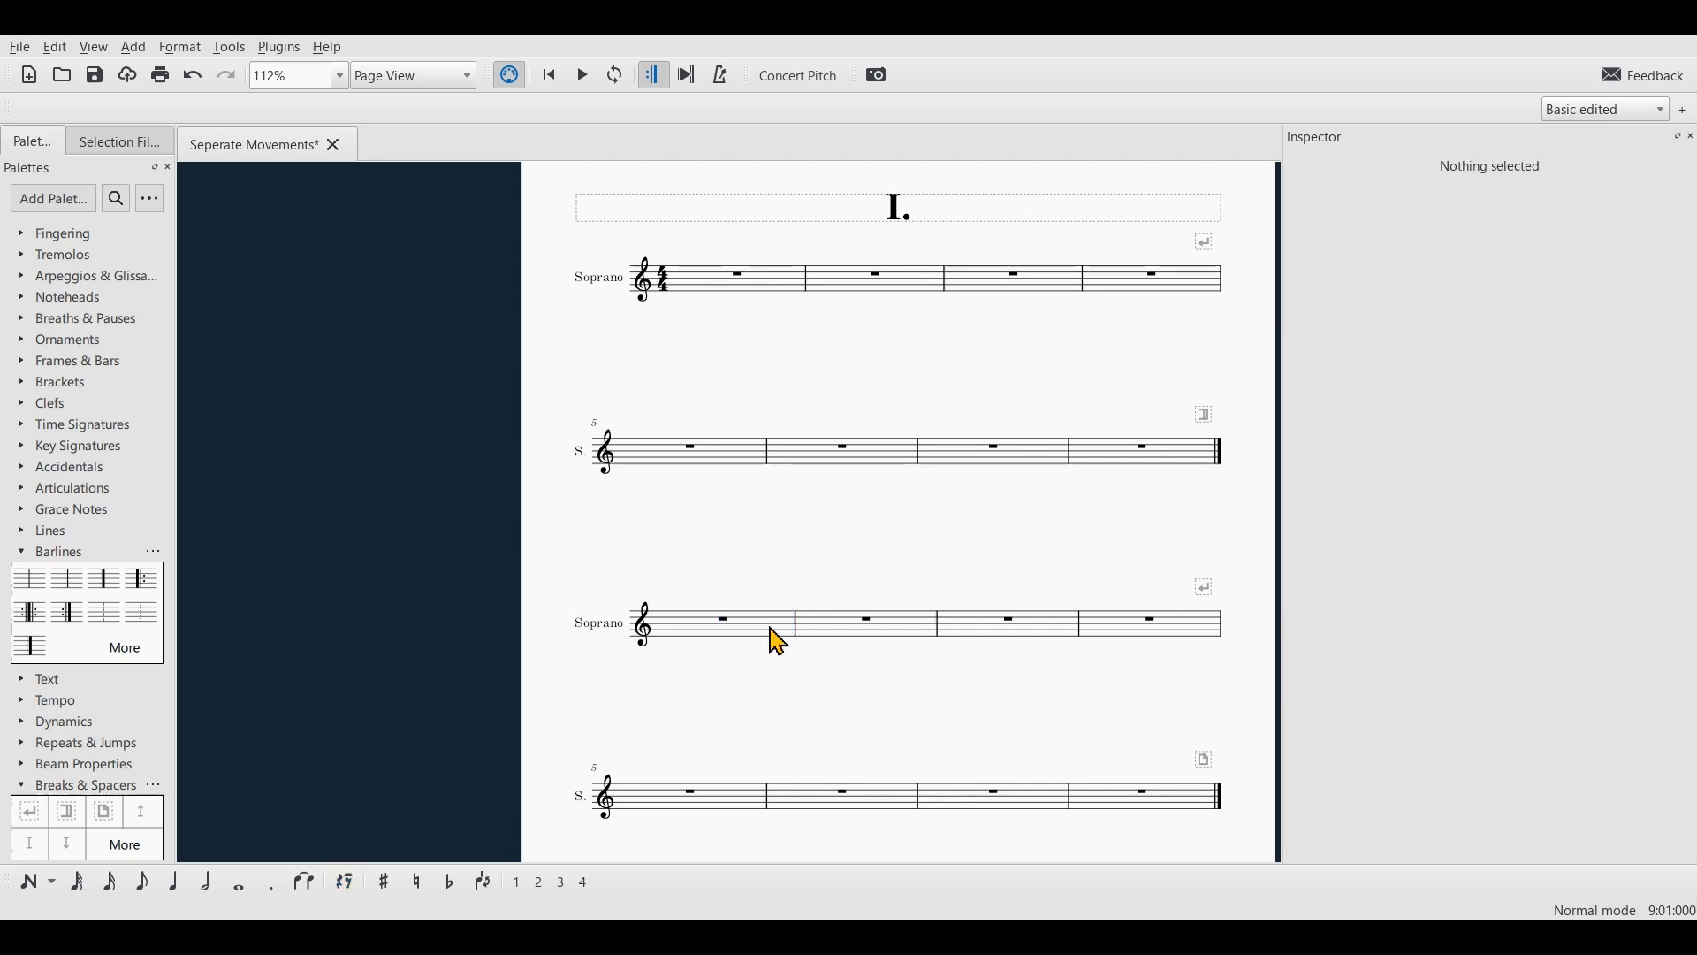
Insert a vertical frame before bar 9 with the title 'II.' for the second movement.
right_click(723, 619)
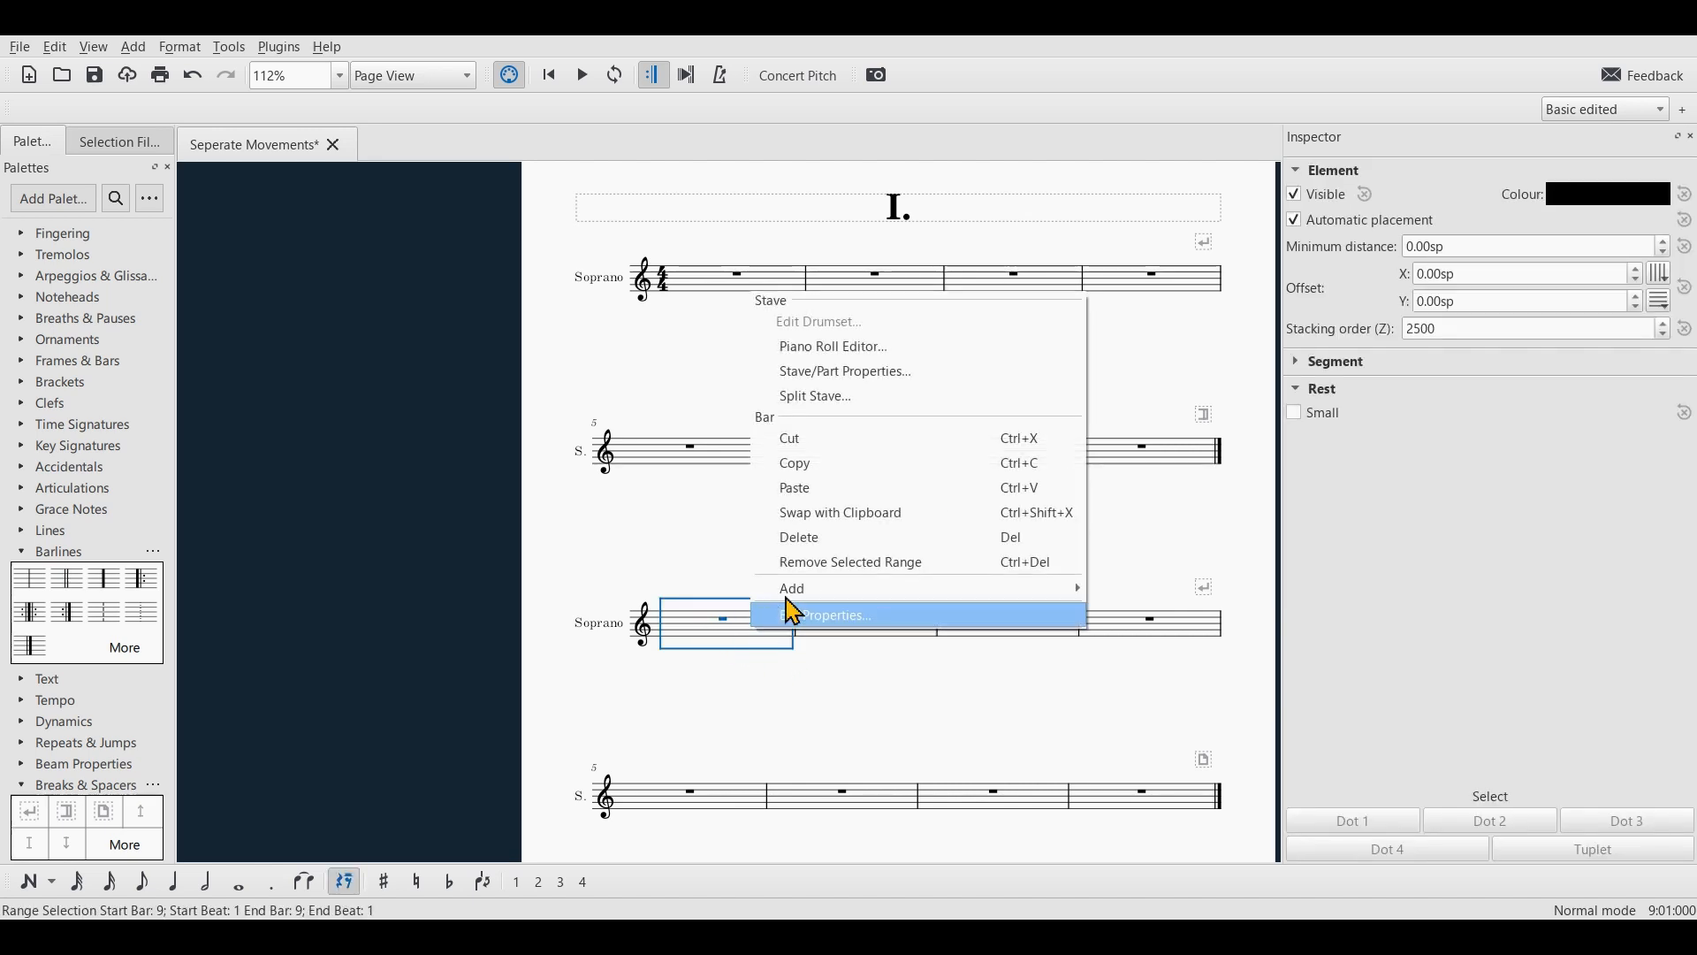
mouse_move(792, 587)
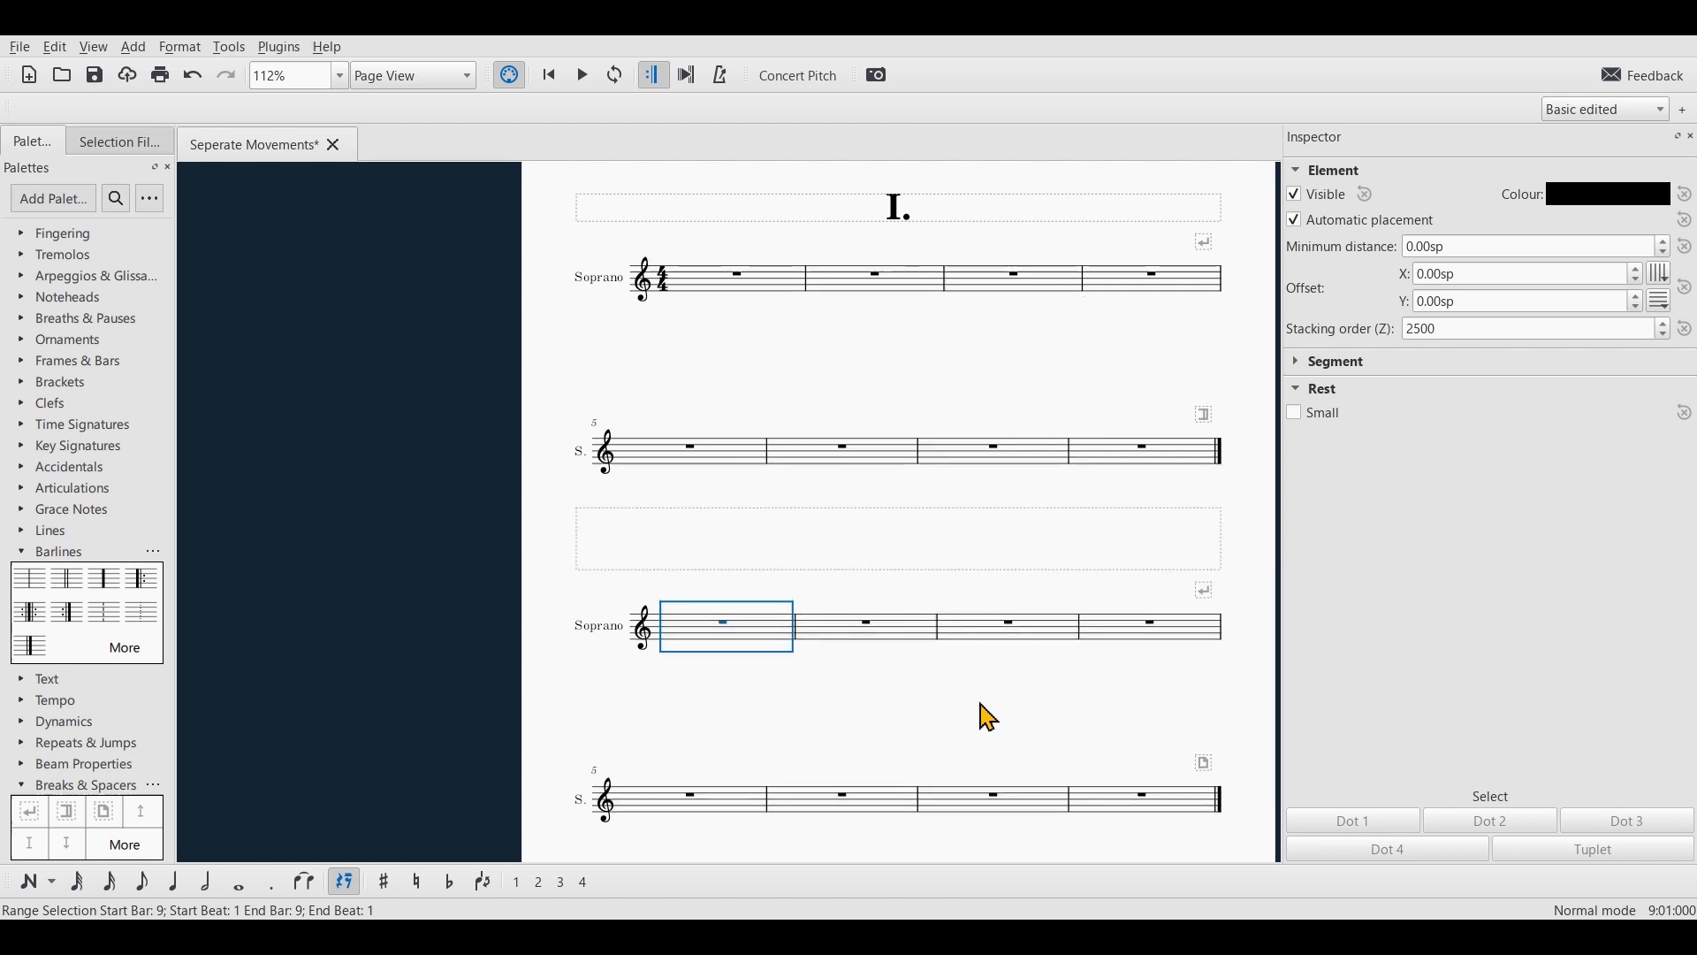
right_click(896, 537)
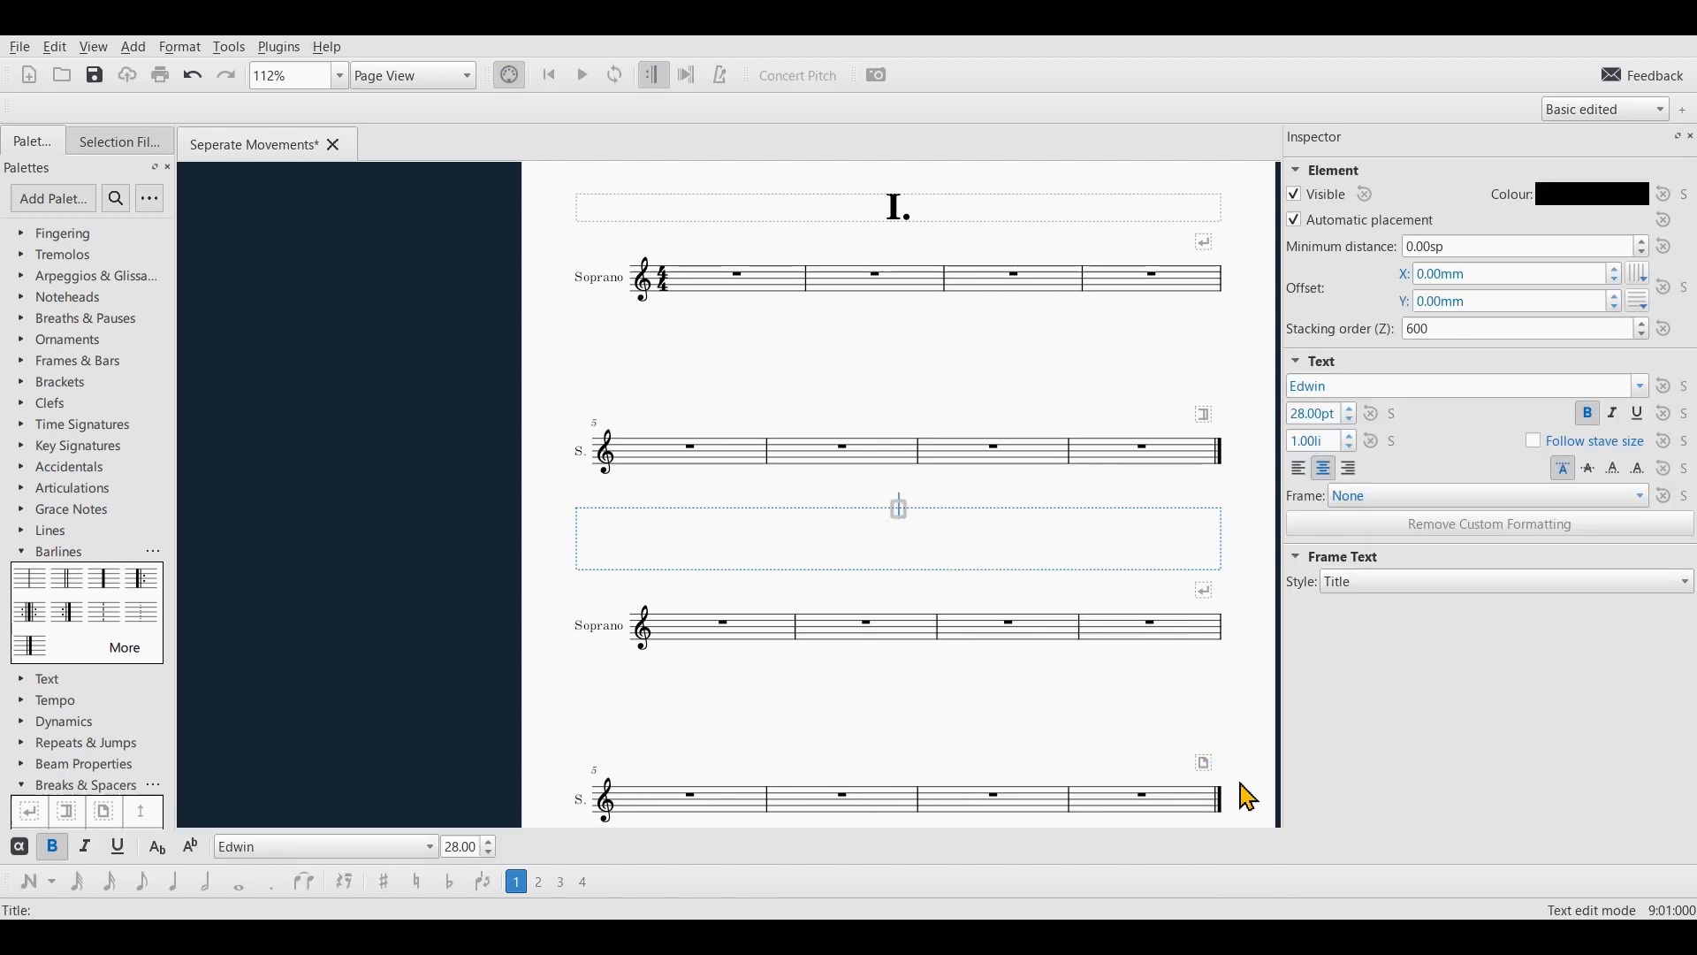
text(II.)
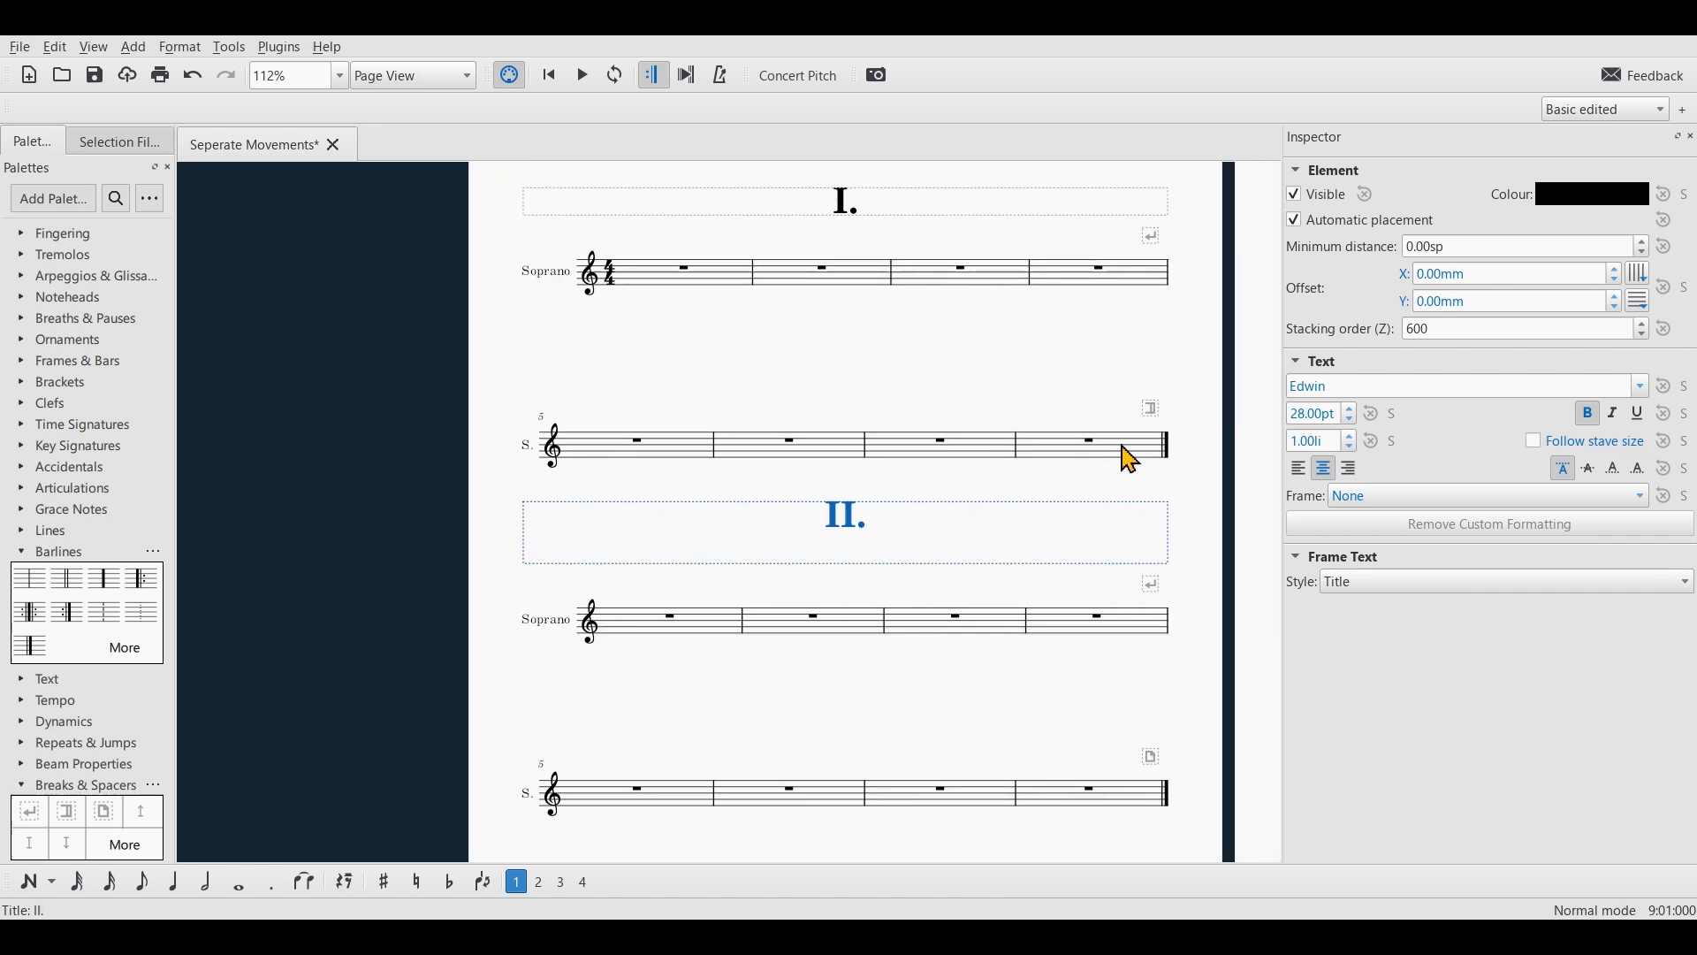
click(1087, 441)
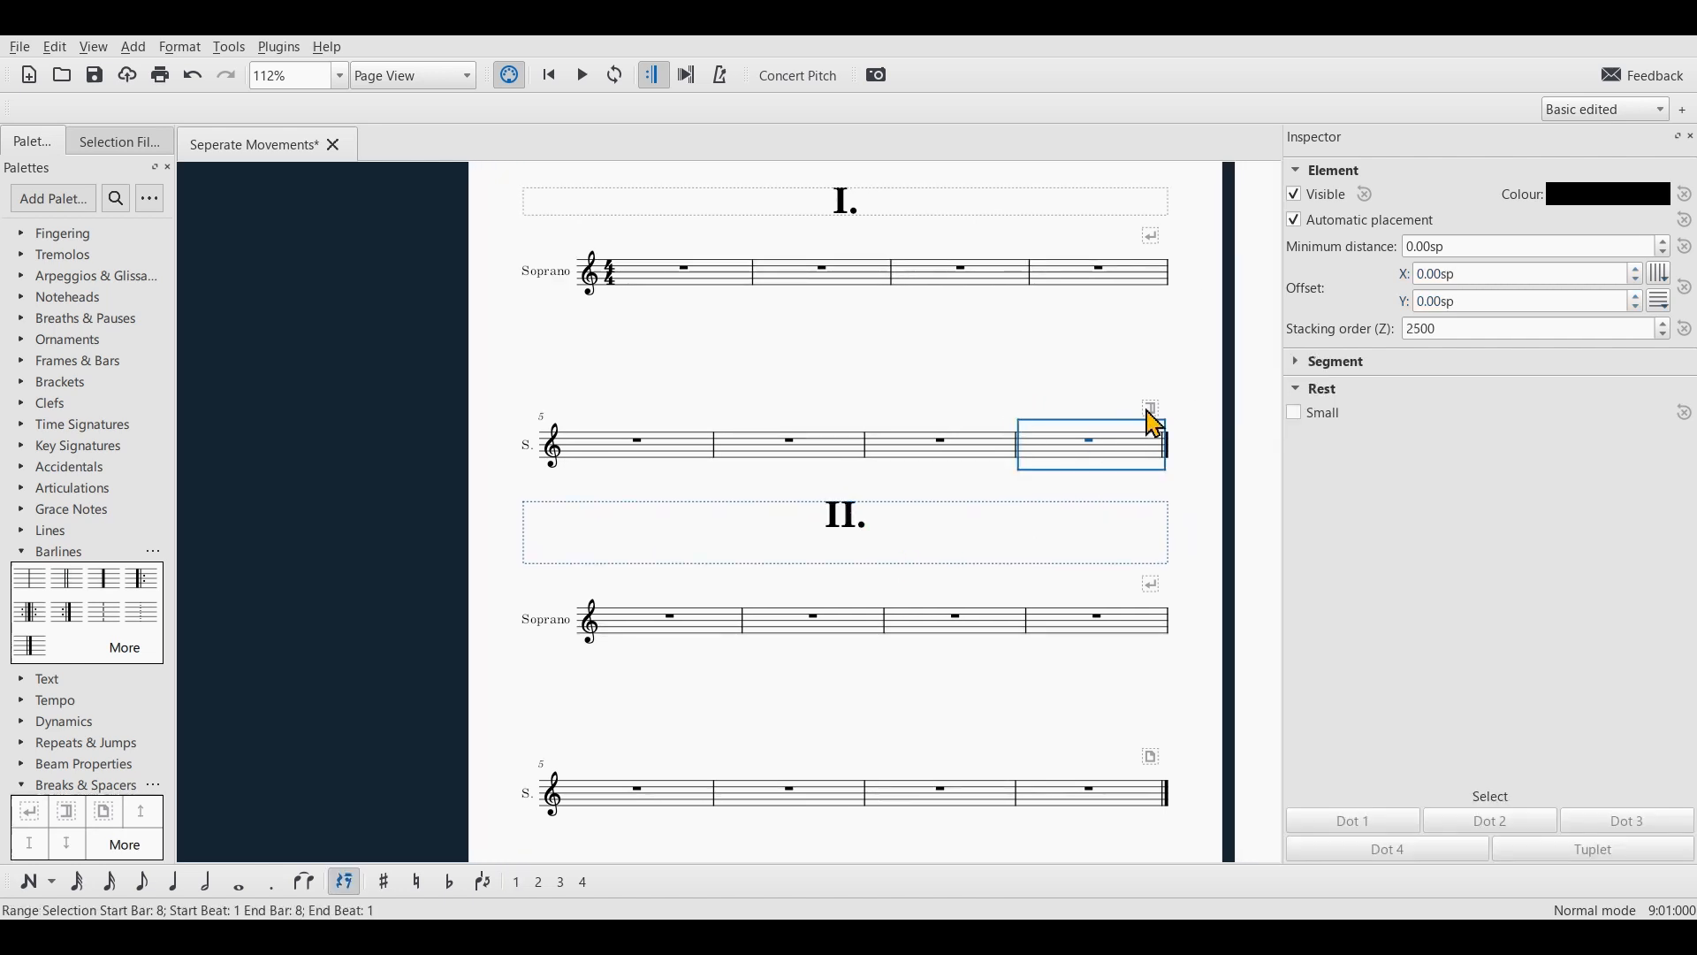
mouse_move(1121, 463)
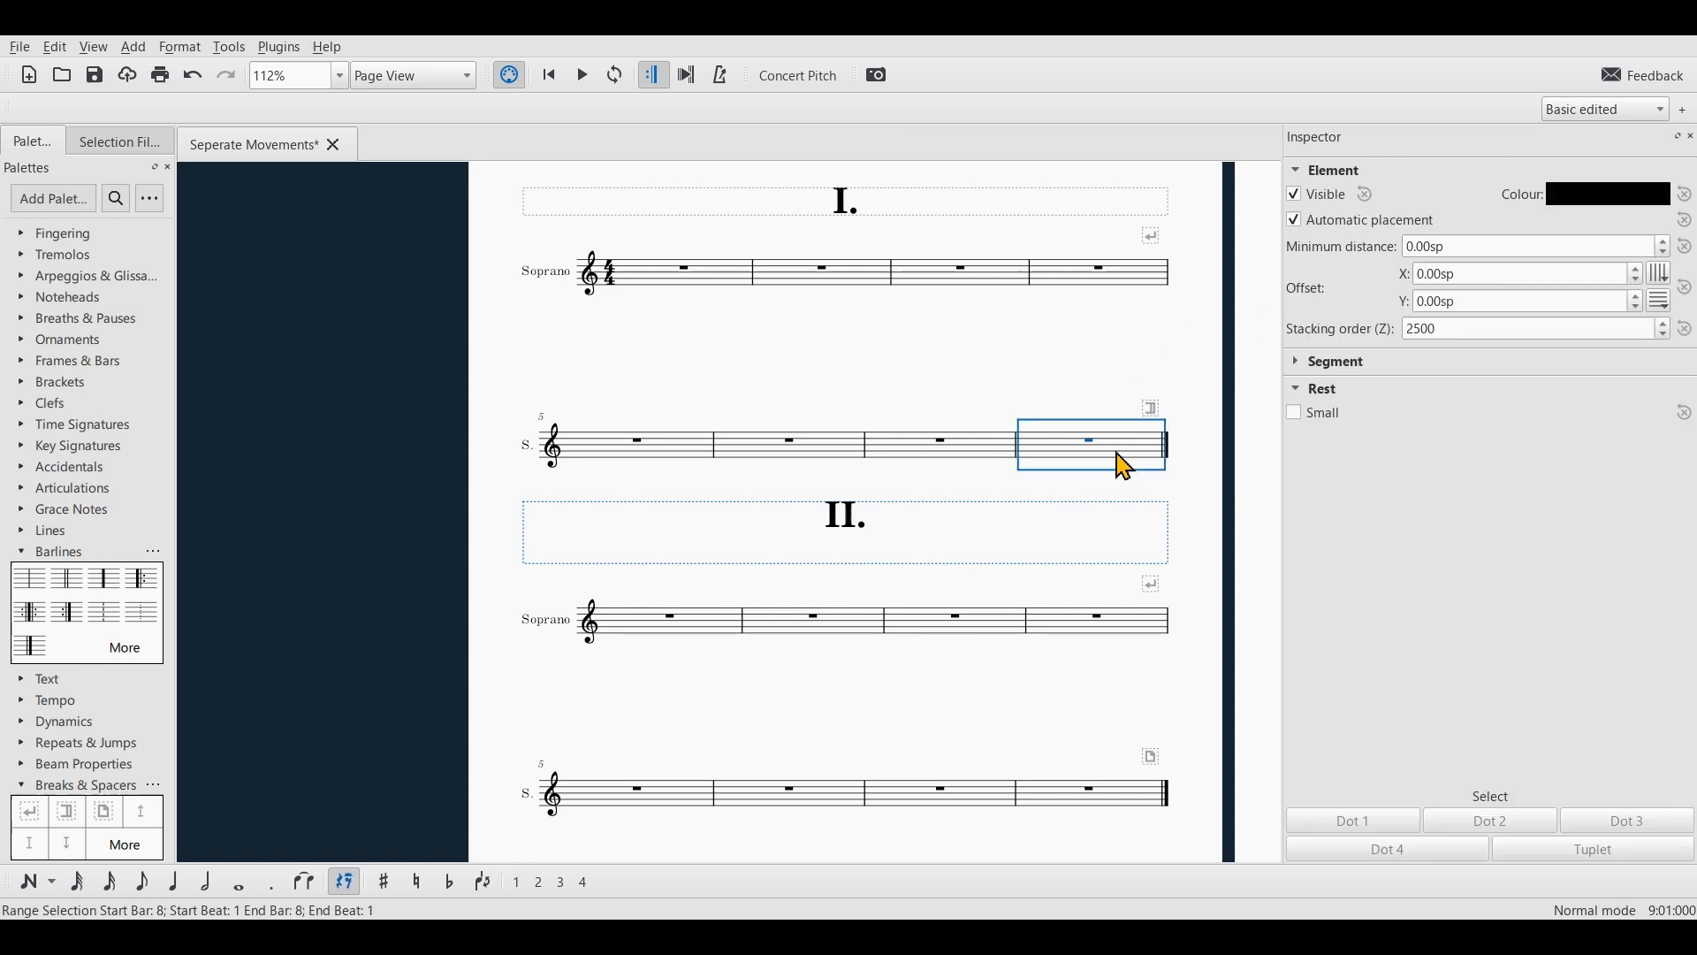
mouse_move(1050, 426)
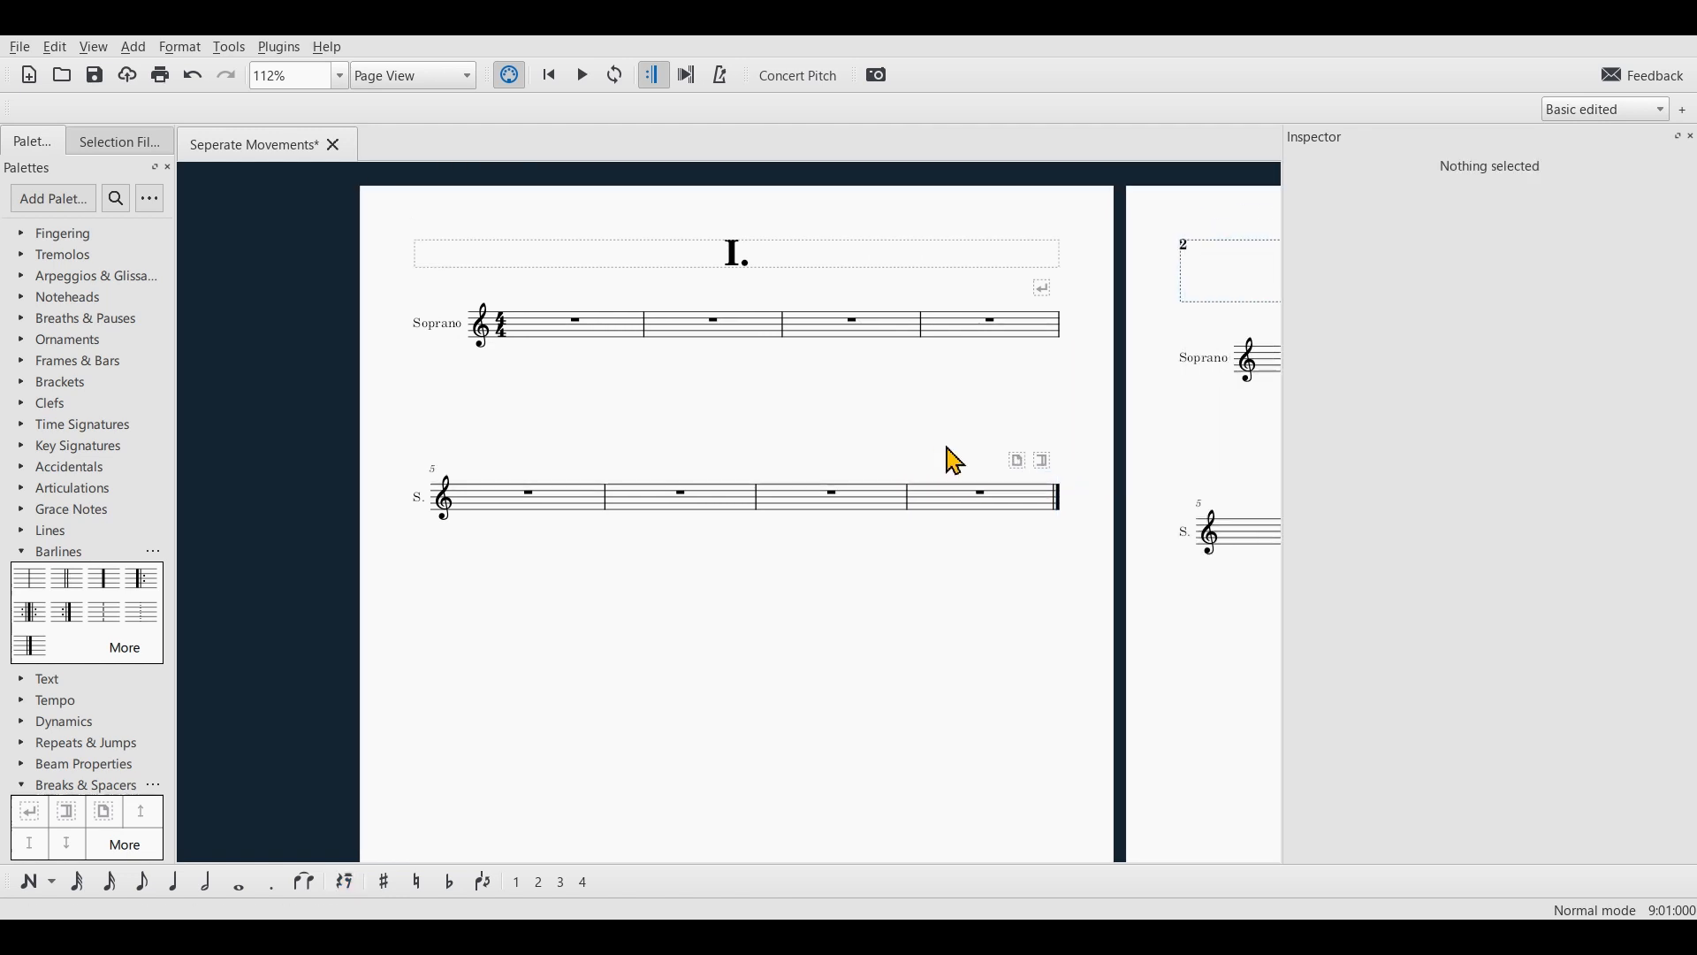
Add a page break after bar 8 and select its section break to inspect it.
click(1029, 461)
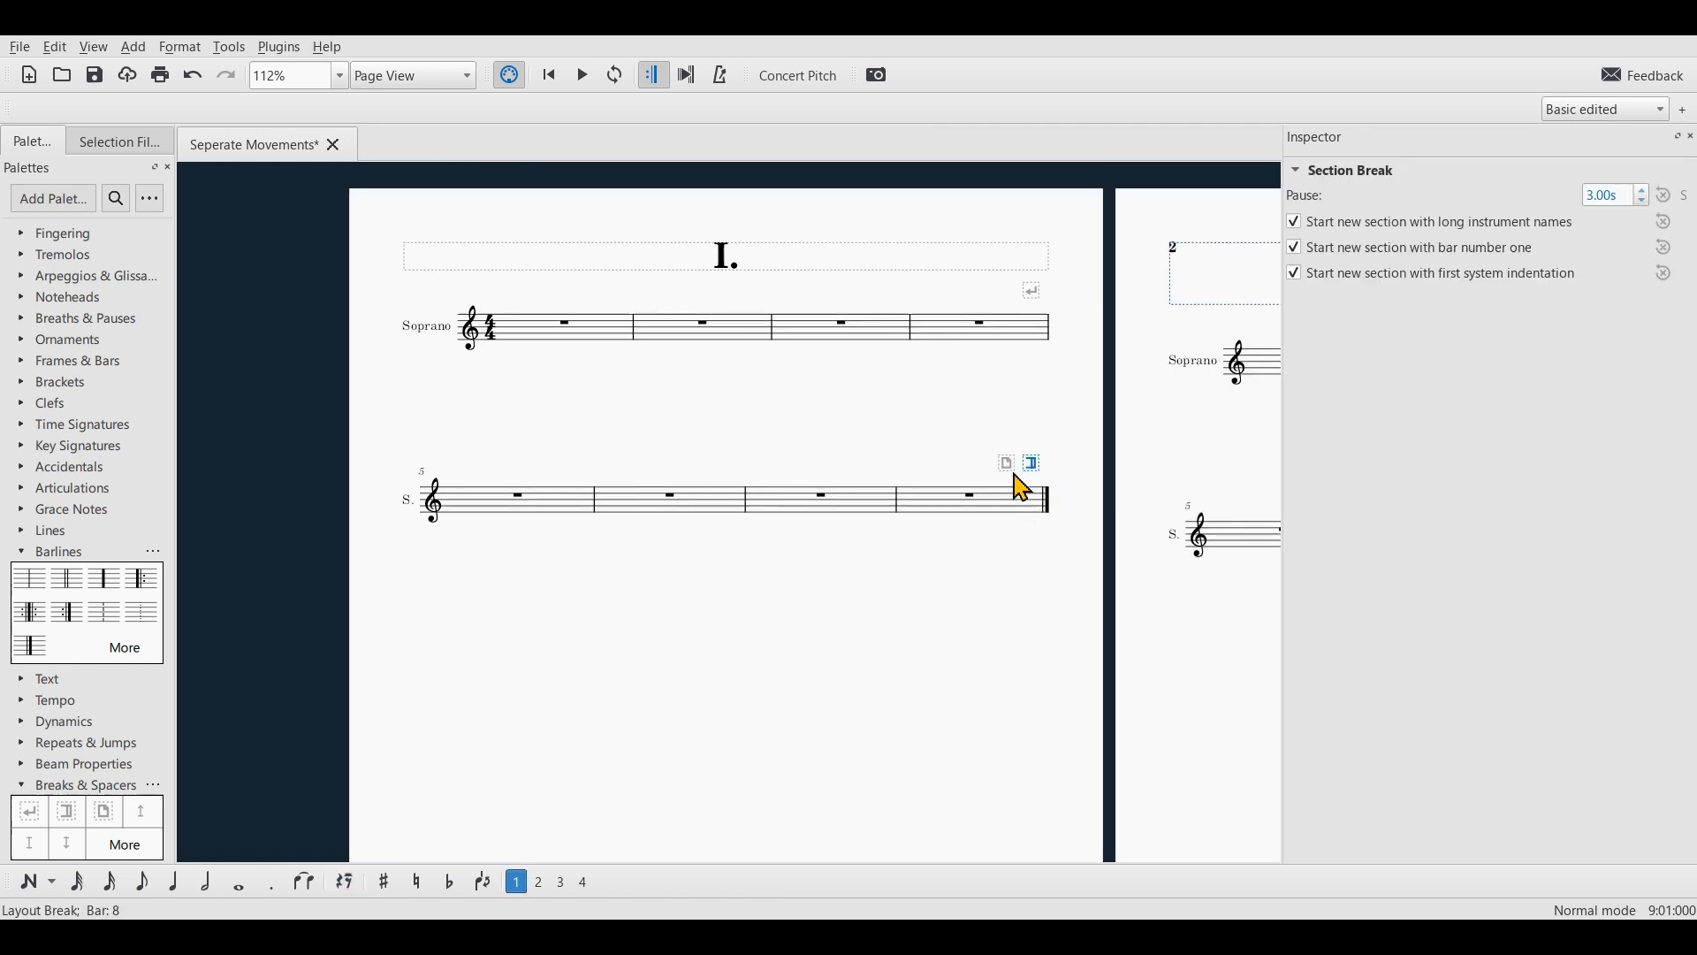